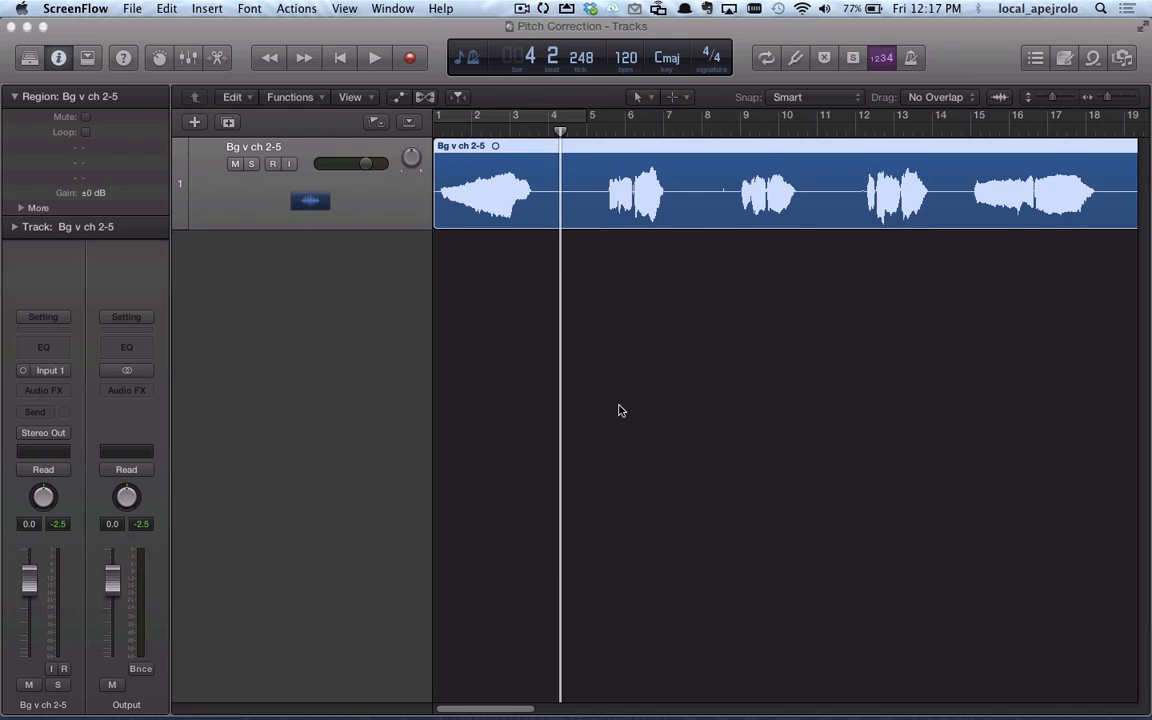
{"action": "mouse_move", "coordinate": [508, 198]}
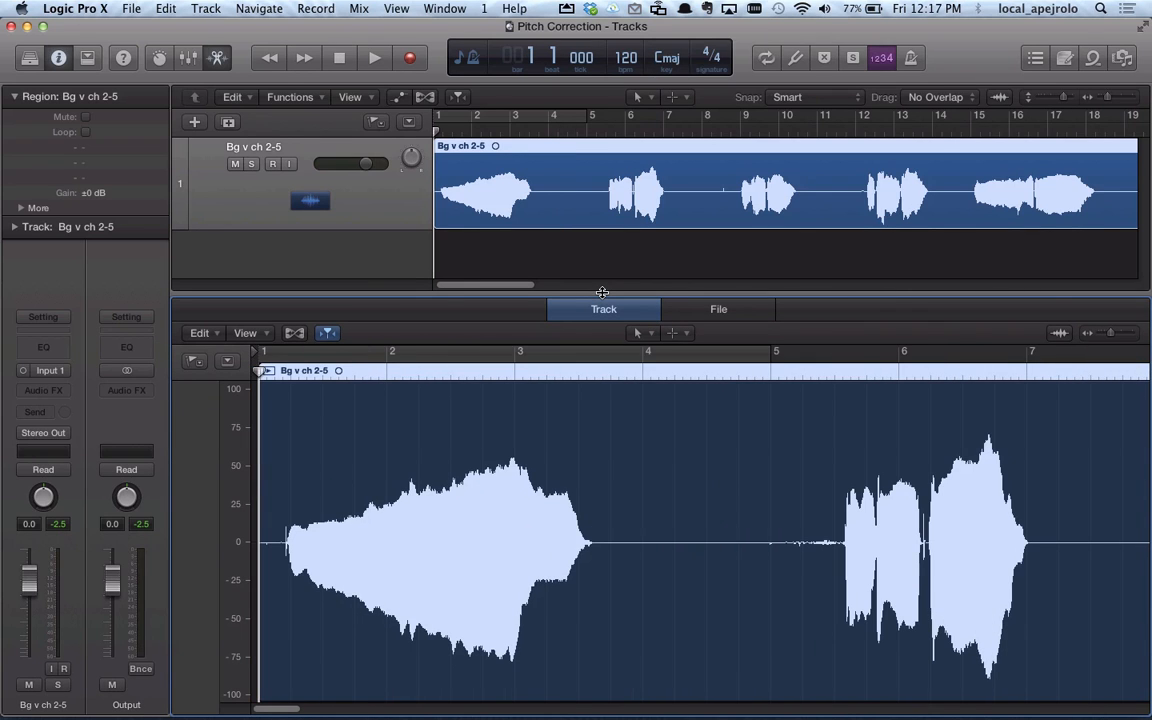
{"action": "mouse_move", "coordinate": [462, 350]}
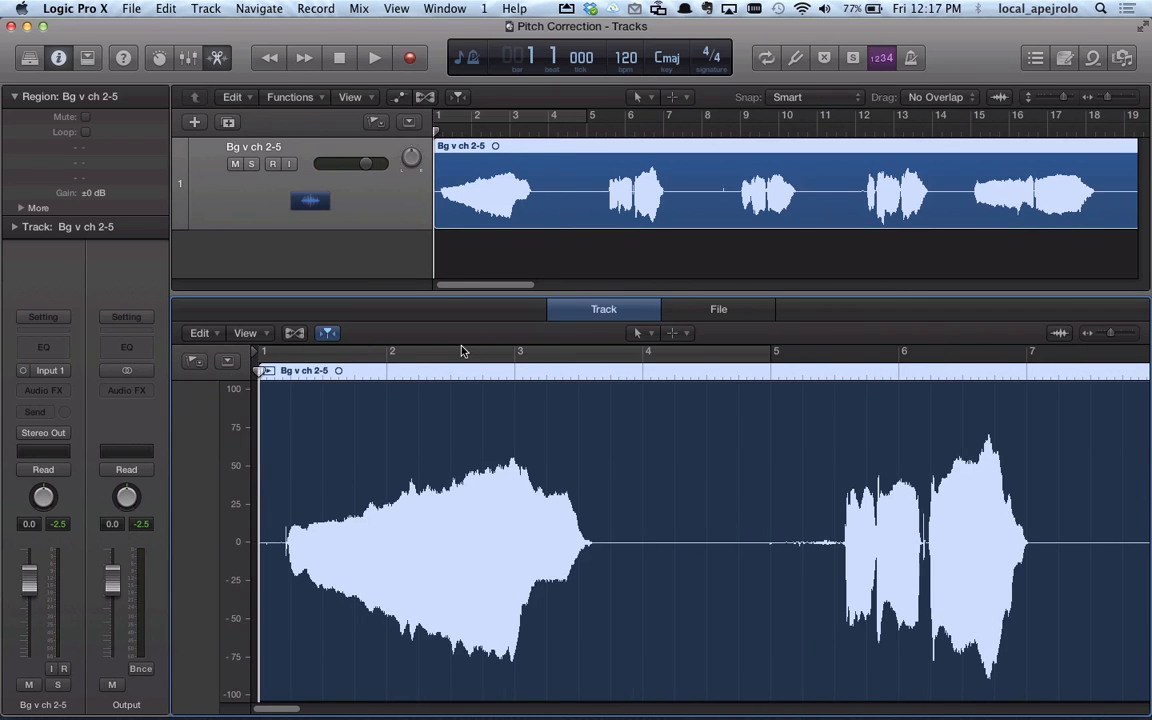
Play the Bg v ch 2-5 vocal region from near bar 4, then stop
{"action": "left_click", "coordinate": [368, 56]}
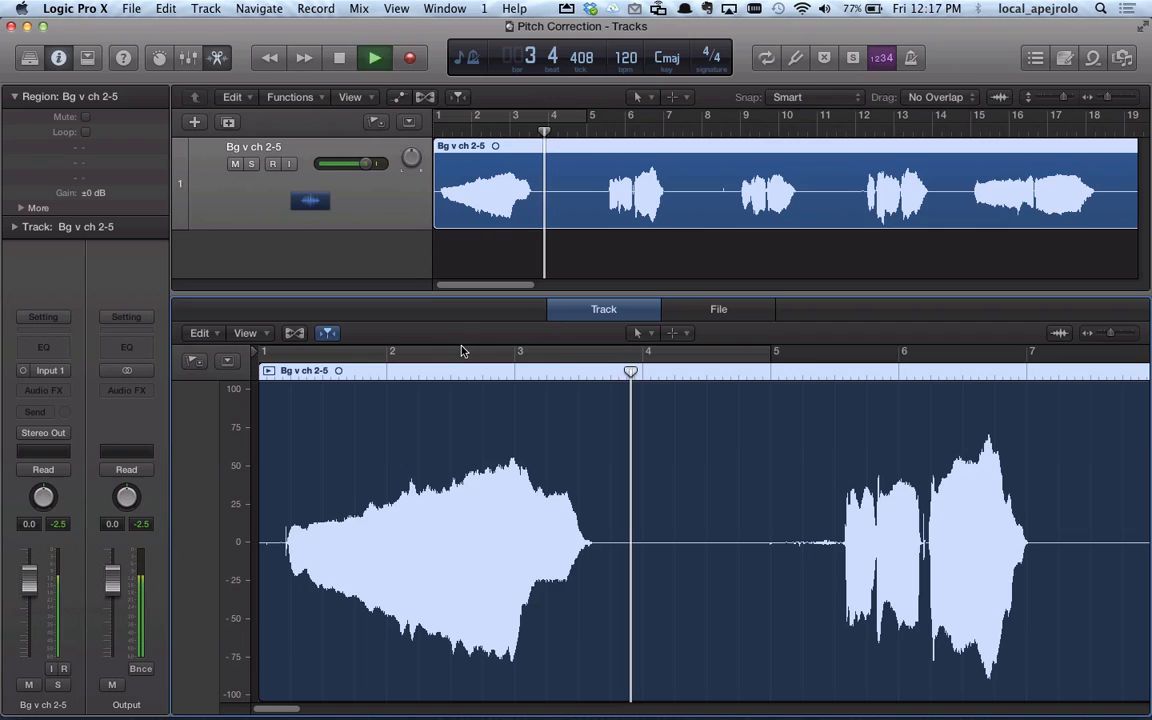
{"action": "left_click", "coordinate": [364, 56]}
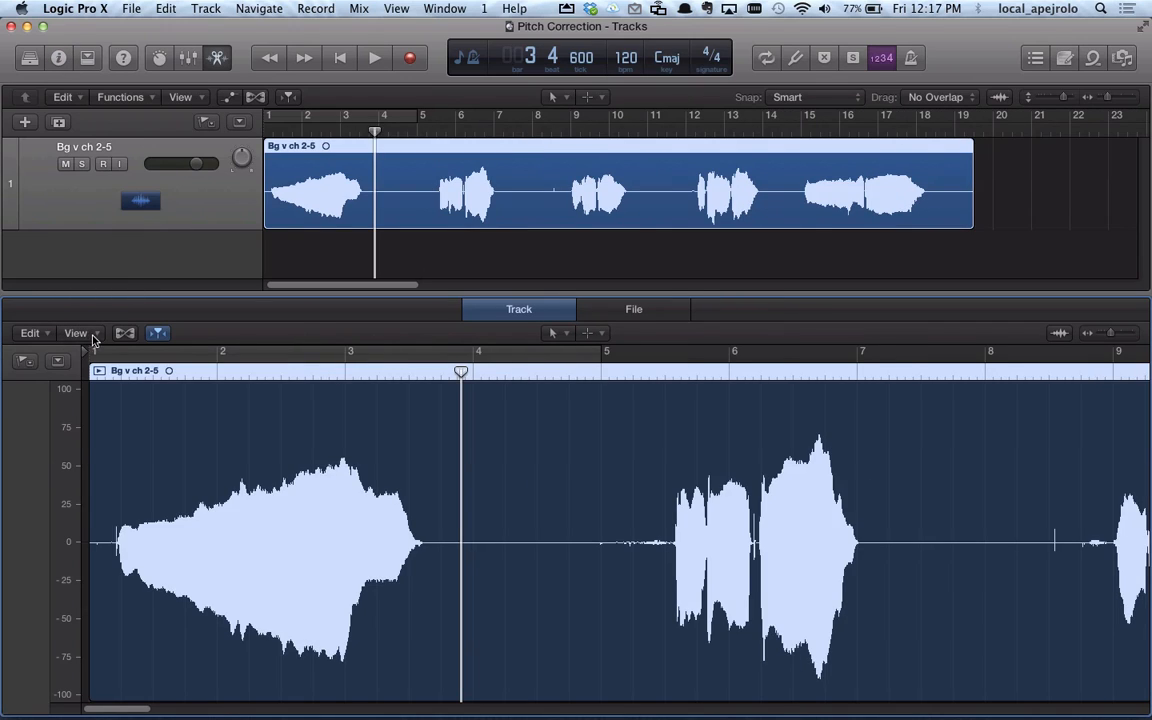
{"action": "mouse_move", "coordinate": [204, 332]}
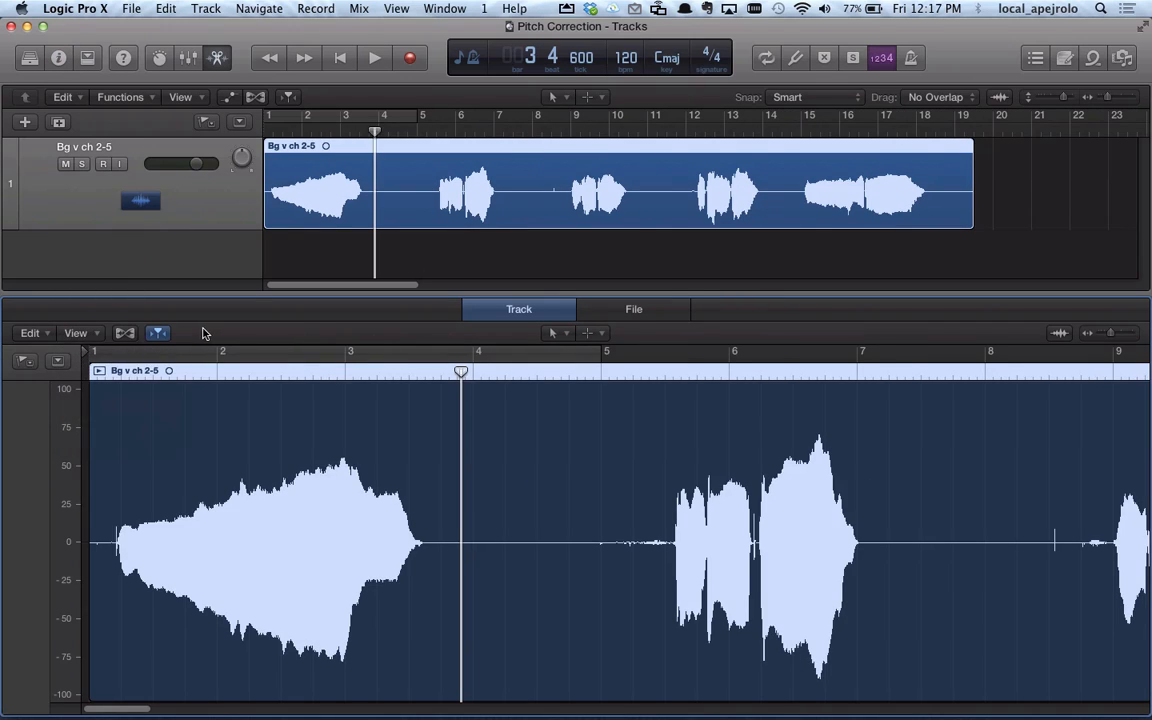
{"action": "mouse_move", "coordinate": [124, 332]}
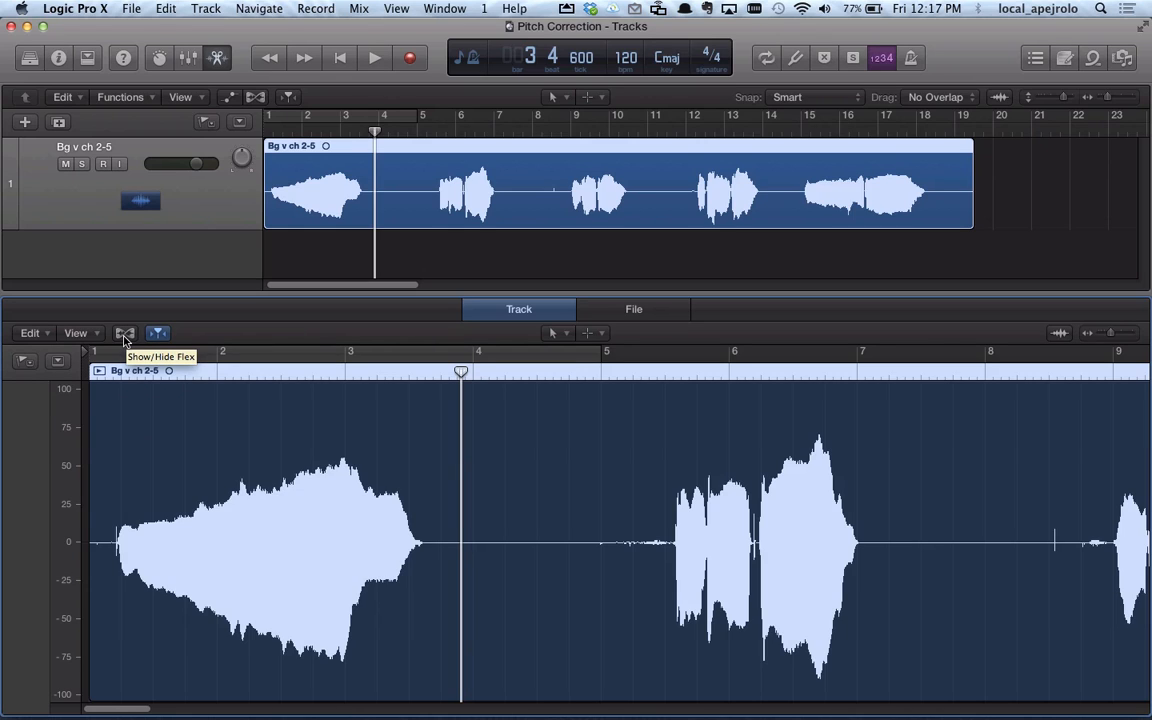
Show flex editing on the vocal track and confirm turning Flex on
{"action": "left_click", "coordinate": [124, 332]}
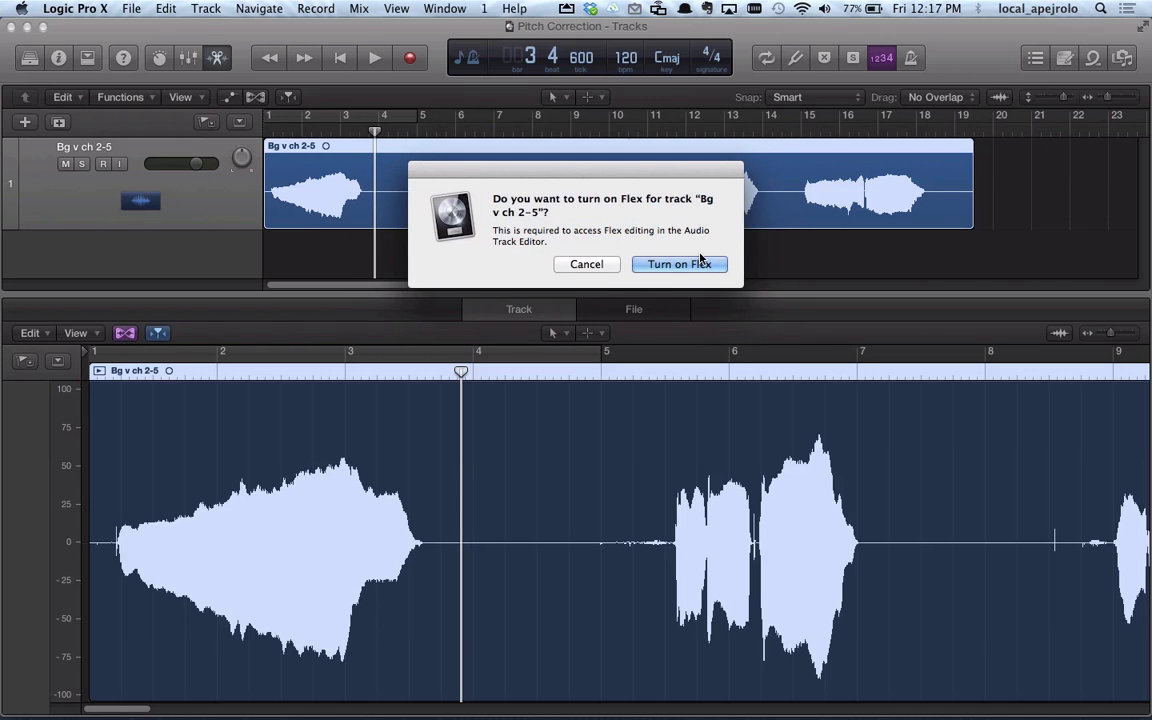
{"action": "left_click", "coordinate": [680, 264]}
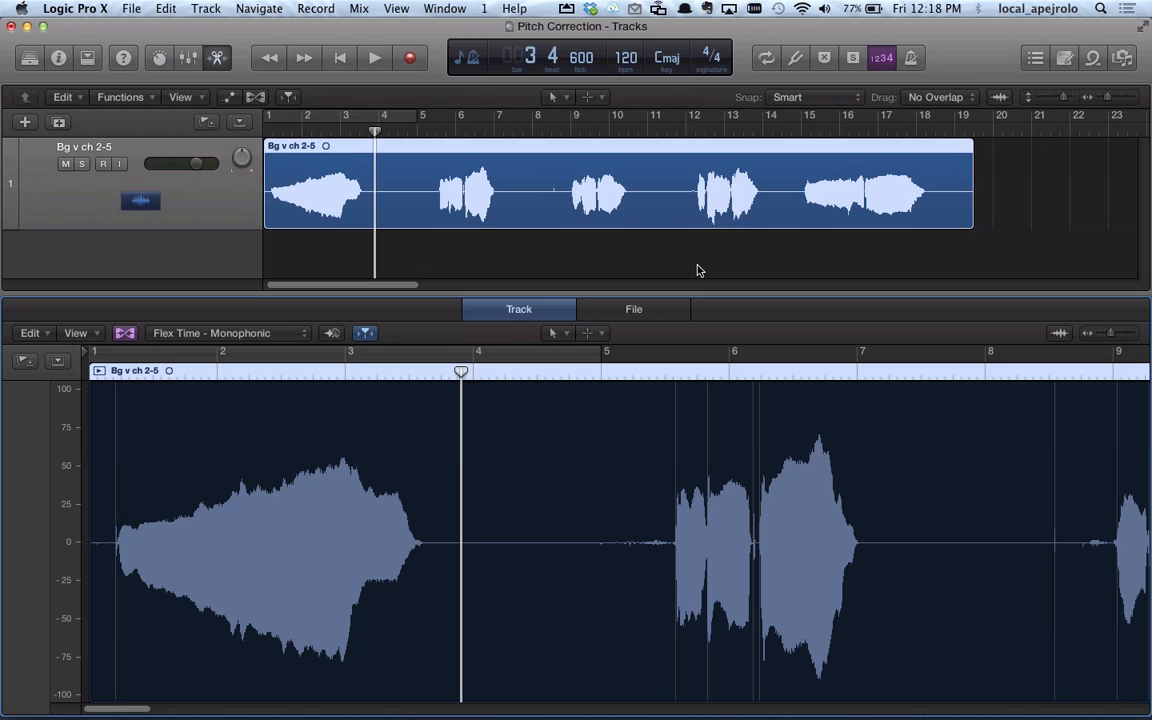
{"action": "mouse_move", "coordinate": [610, 270]}
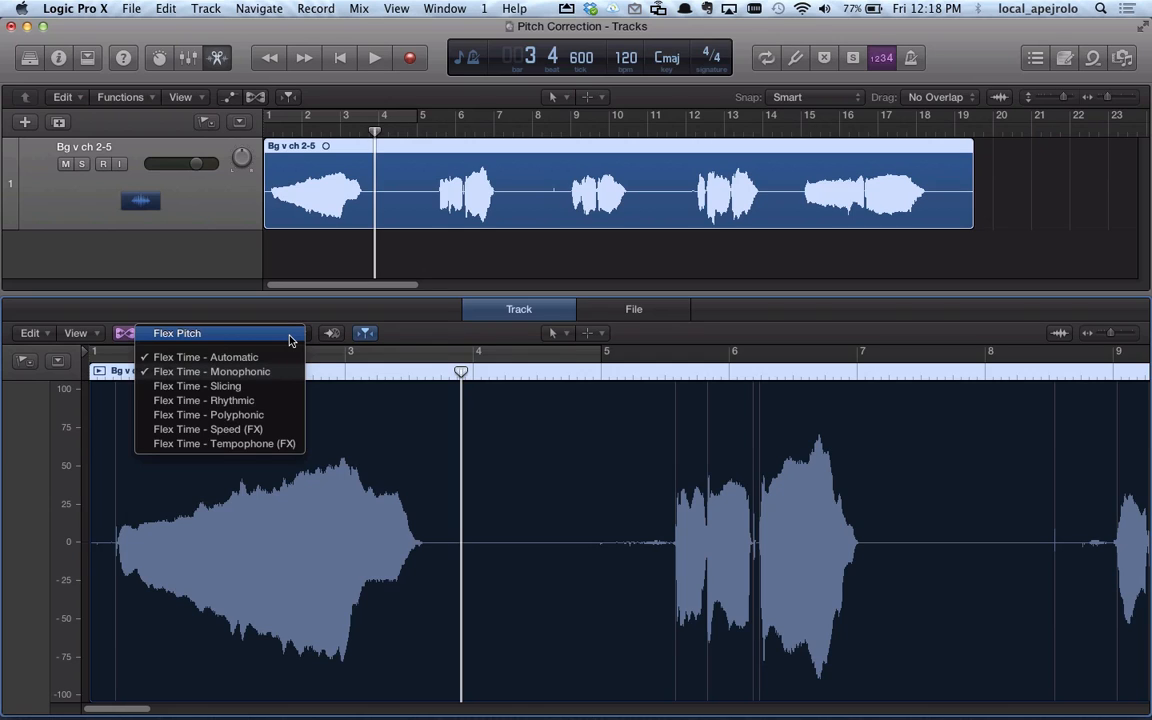
{"action": "mouse_move", "coordinate": [180, 332]}
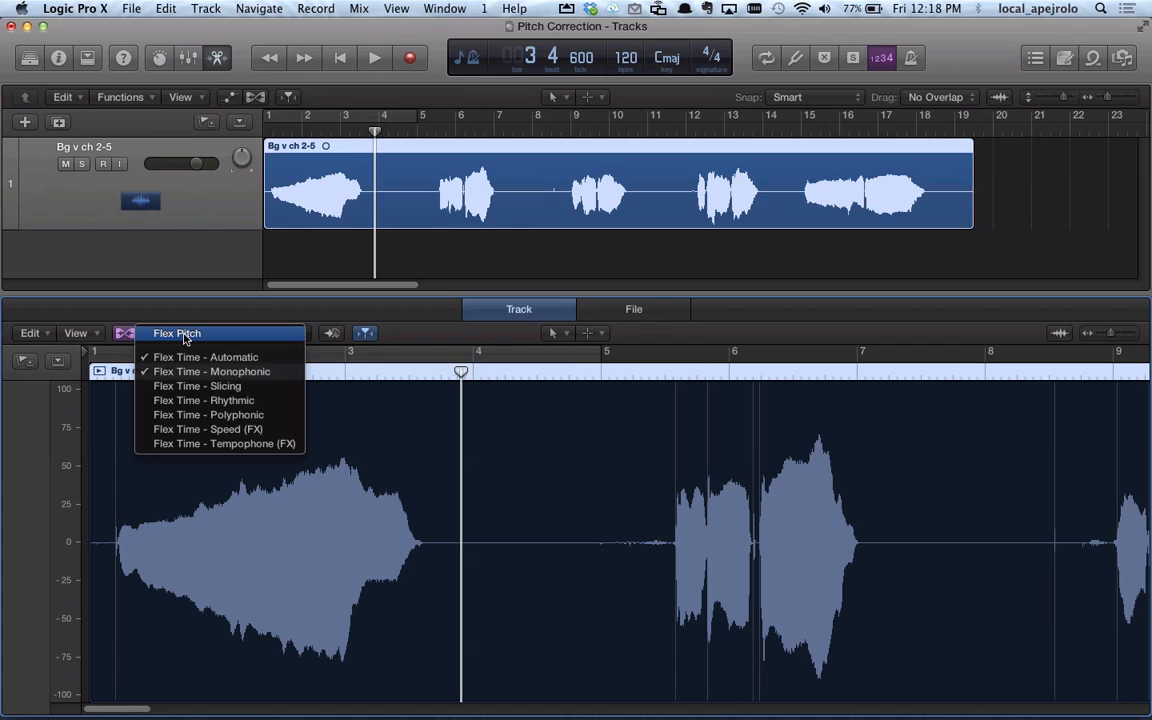
Switch the track to Flex Pitch and marquee-select the detected vocal notes
{"action": "left_click", "coordinate": [176, 332]}
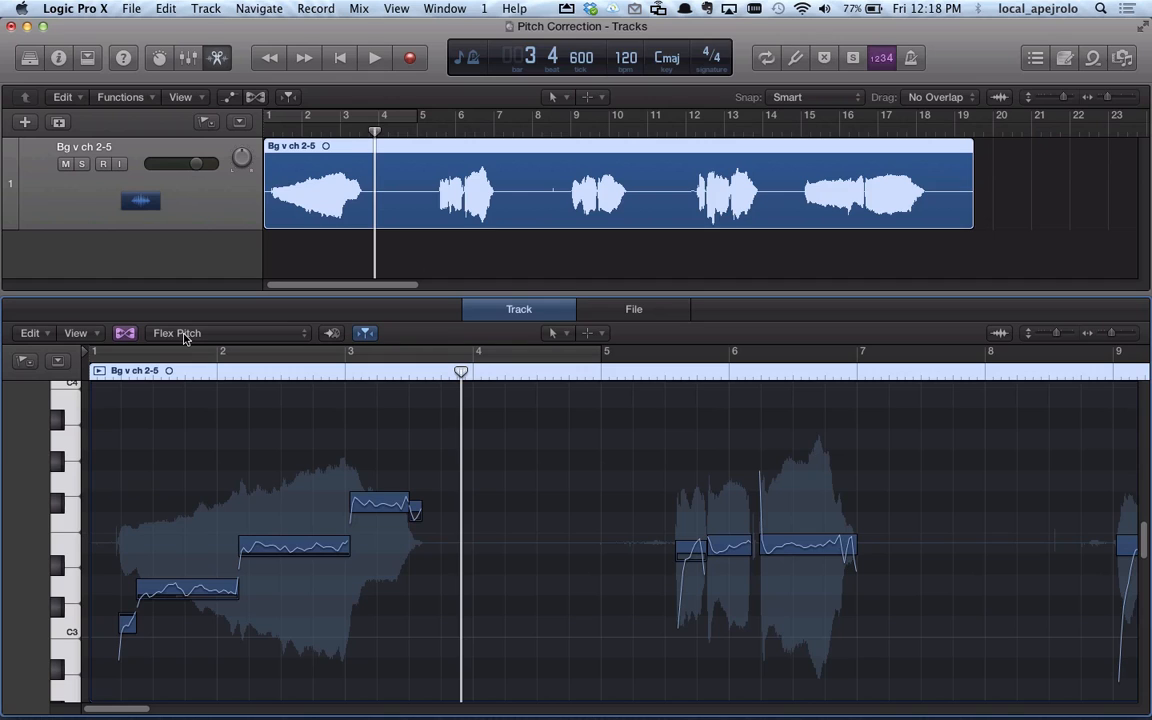
{"action": "mouse_move", "coordinate": [156, 488]}
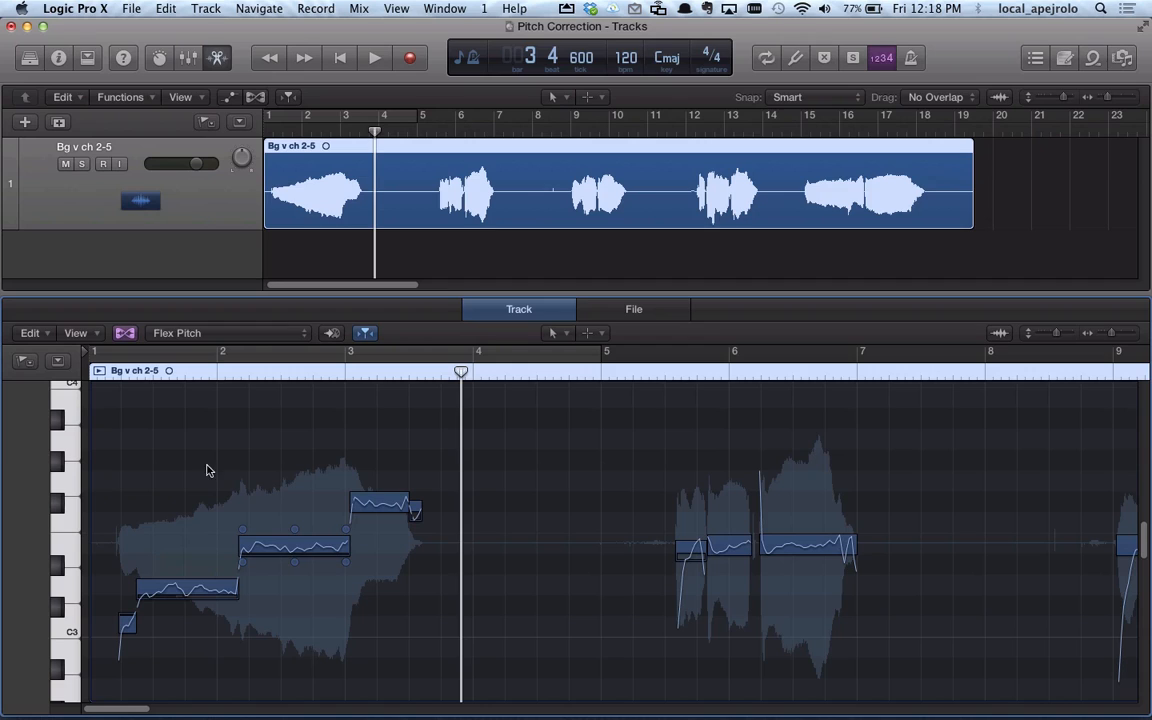
{"action": "mouse_move", "coordinate": [174, 452]}
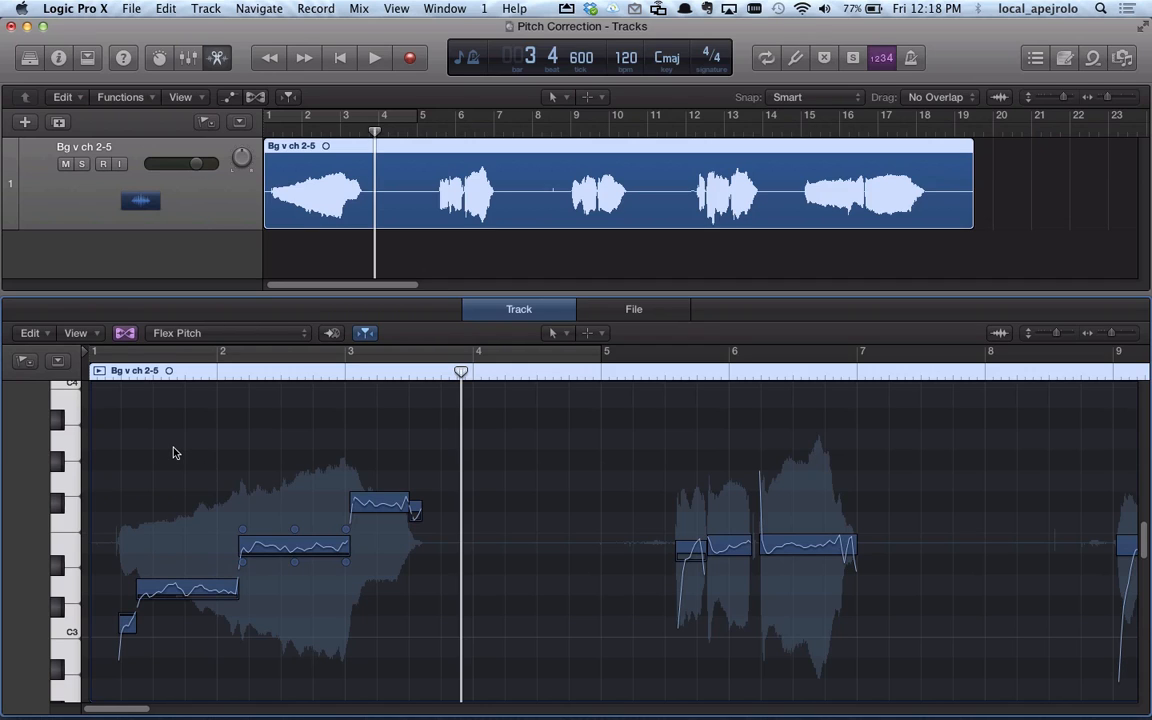
{"action": "mouse_move", "coordinate": [120, 448]}
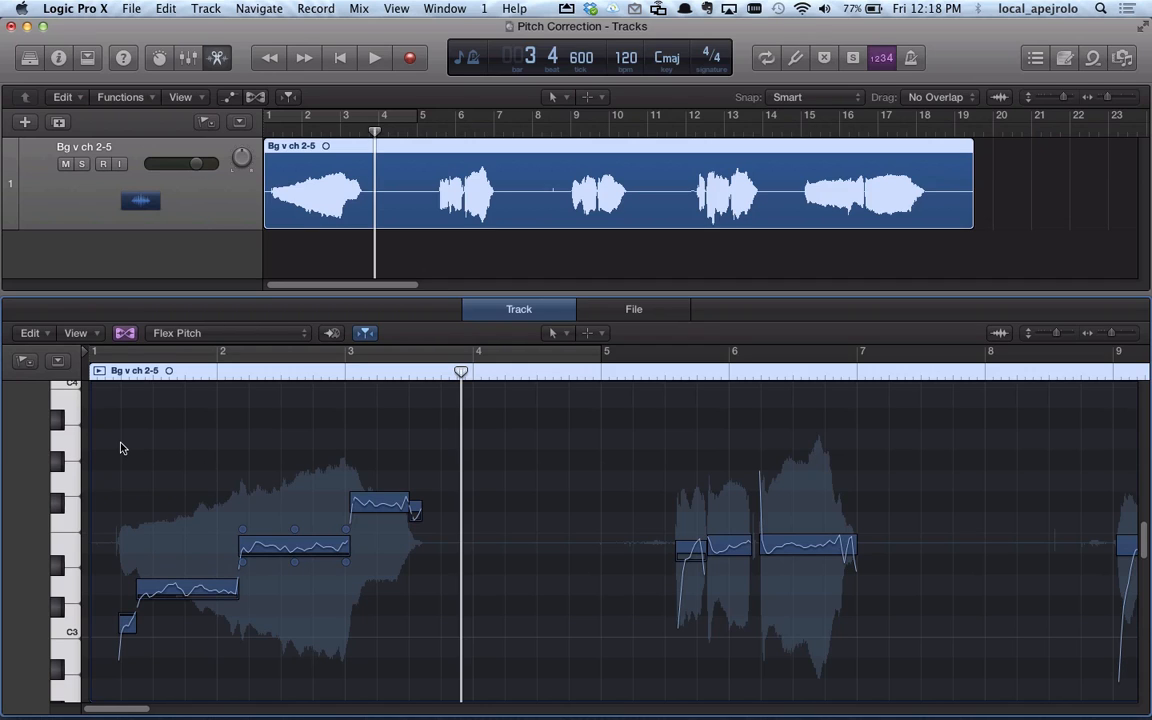
{"action": "mouse_move", "coordinate": [100, 434]}
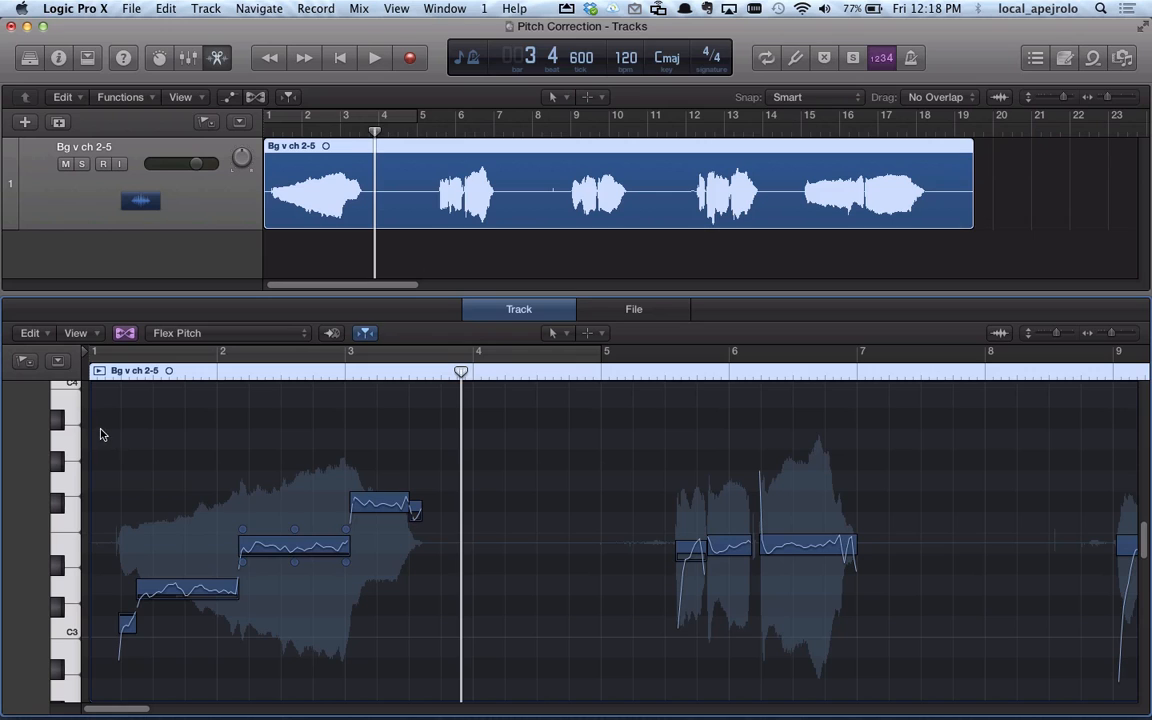
{"action": "left_click_drag", "start_coordinate": [100, 430], "coordinate": [444, 676]}
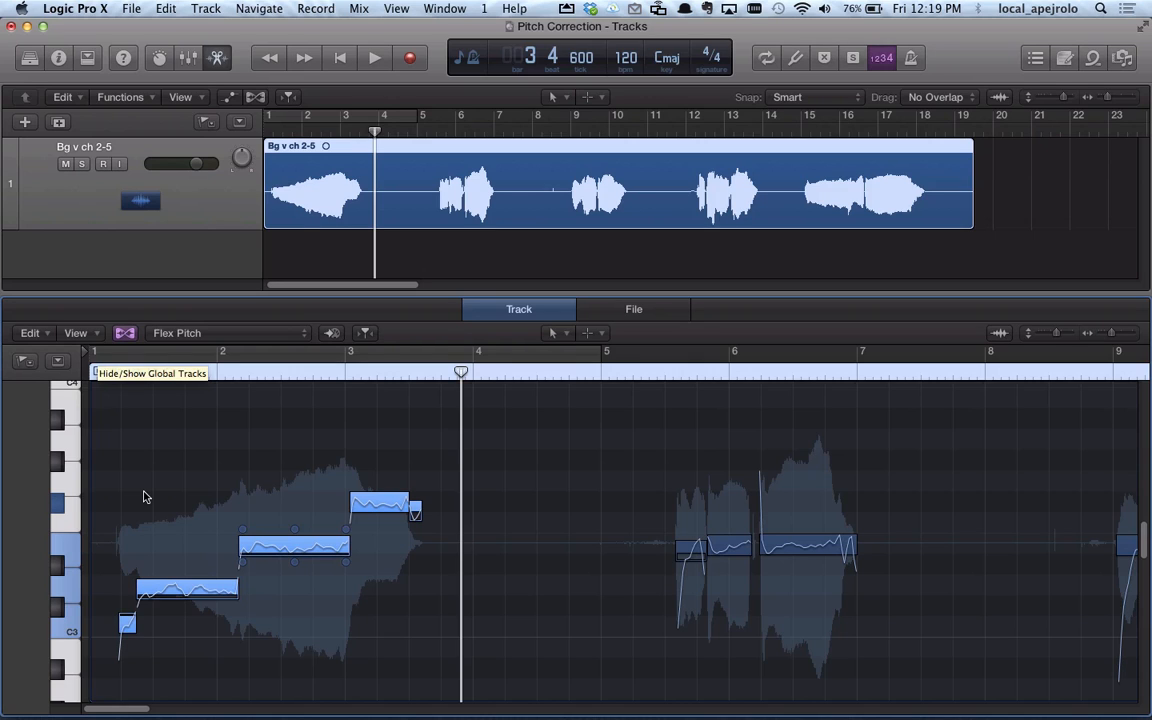
Show the note inspector and set Scale Quantize to G Major for the five notes
{"action": "left_click", "coordinate": [76, 332]}
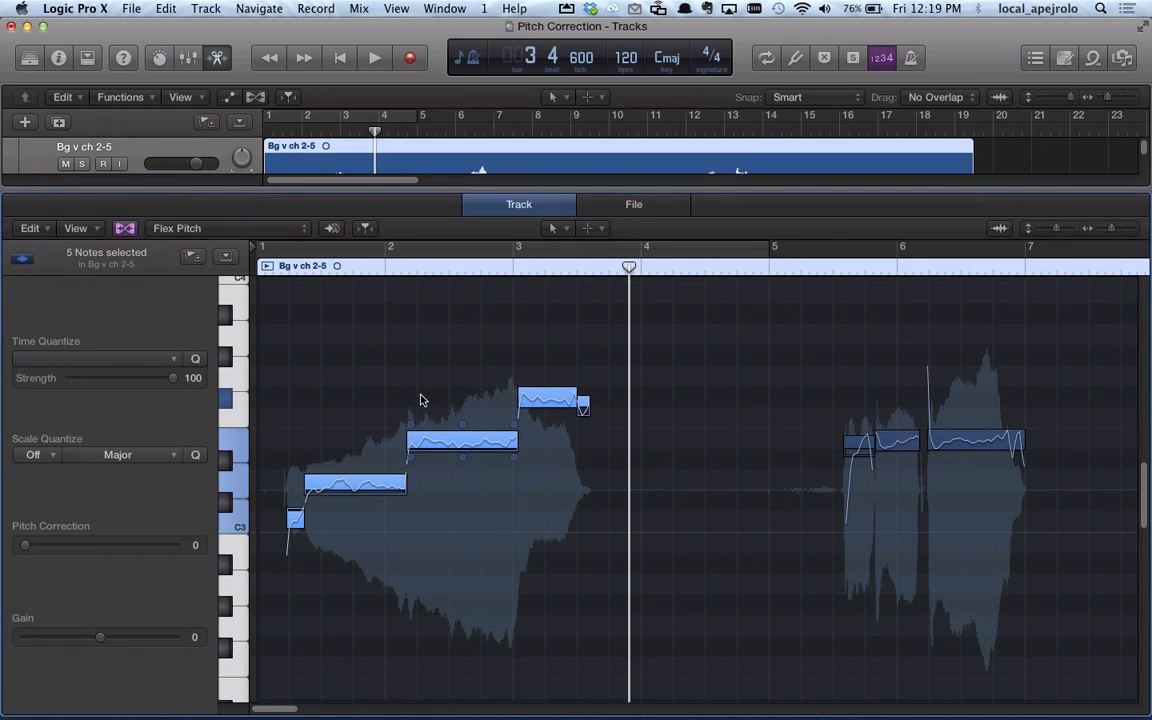
{"action": "mouse_move", "coordinate": [368, 384]}
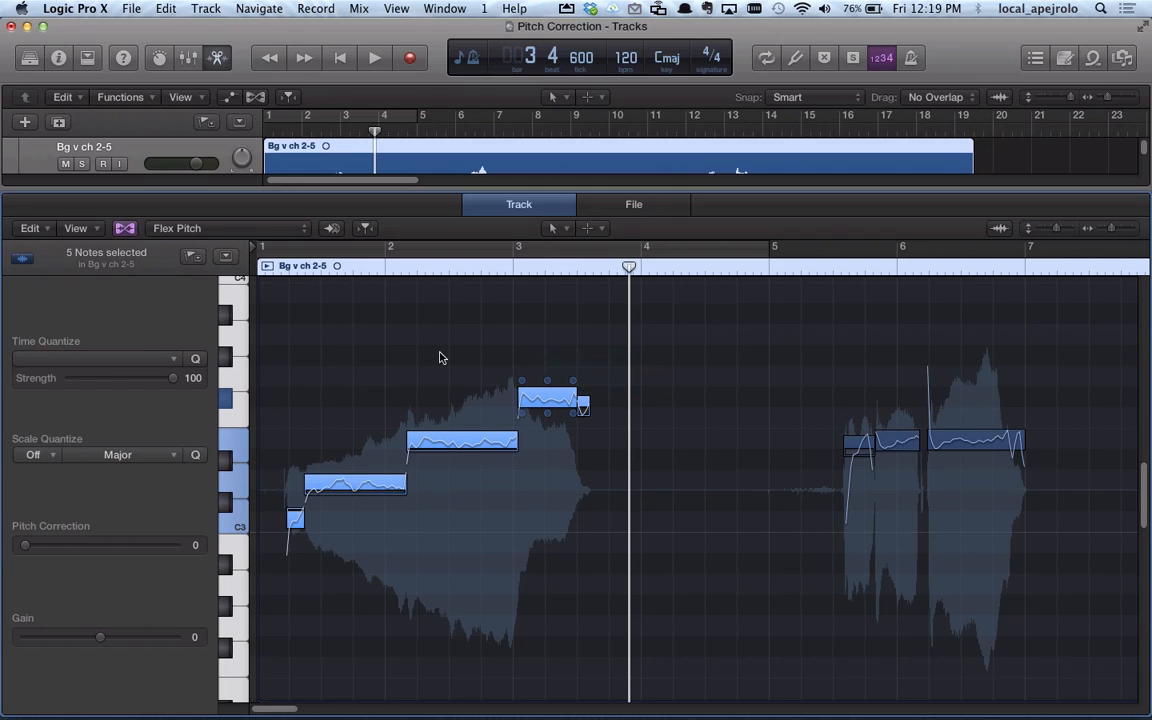
{"action": "mouse_move", "coordinate": [84, 396]}
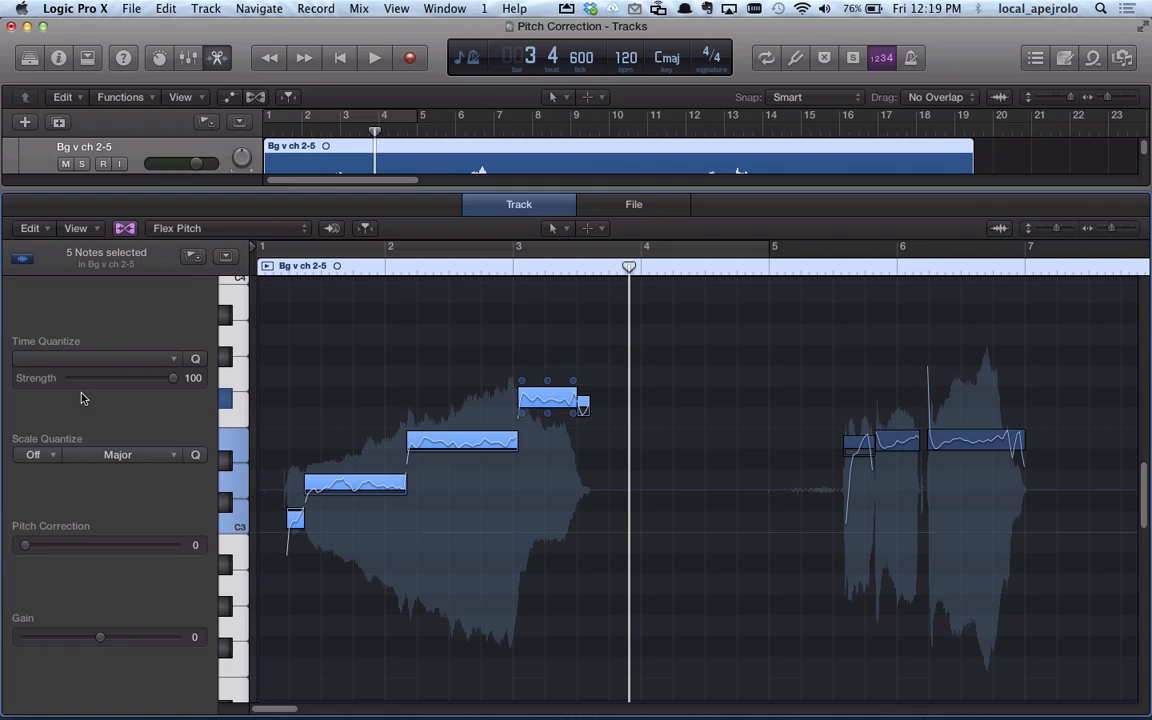
{"action": "mouse_move", "coordinate": [36, 456]}
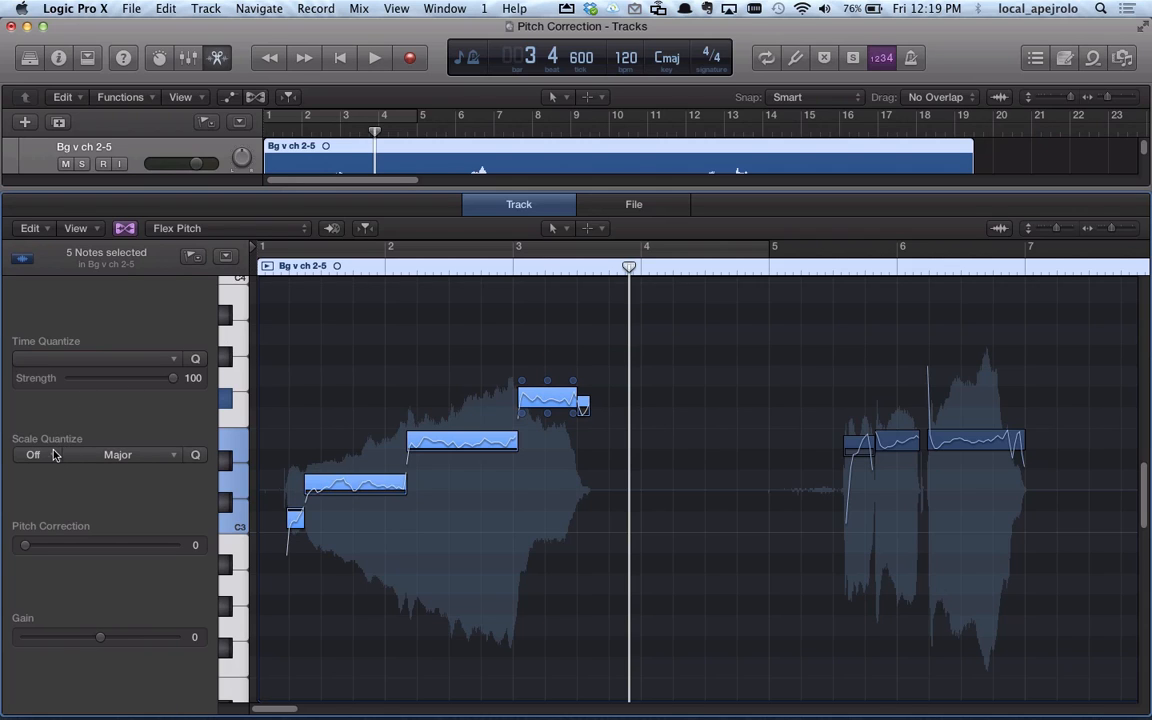
{"action": "mouse_move", "coordinate": [56, 460]}
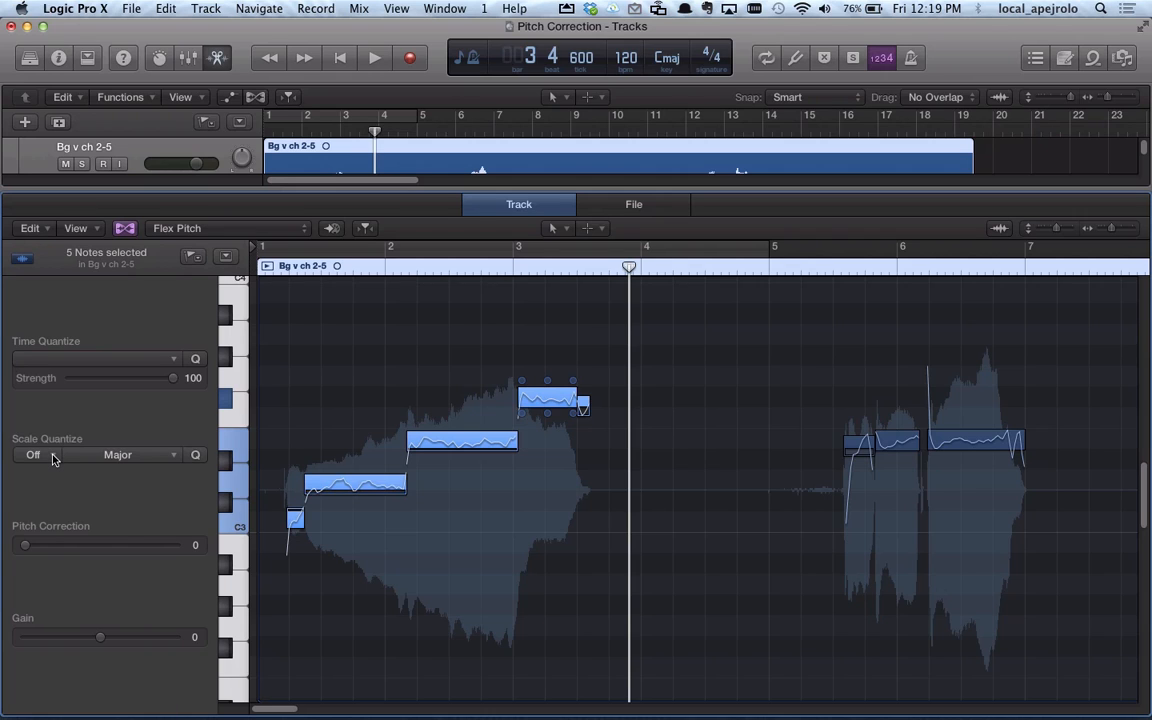
{"action": "left_click", "coordinate": [36, 454]}
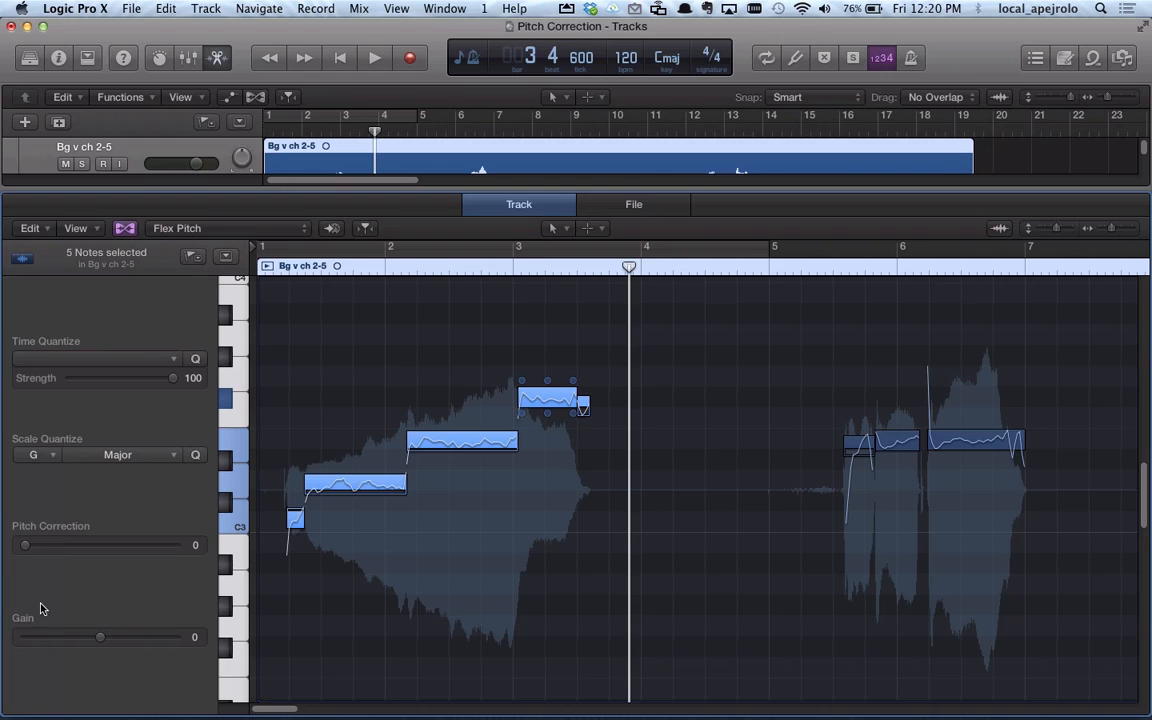
{"action": "mouse_move", "coordinate": [24, 546]}
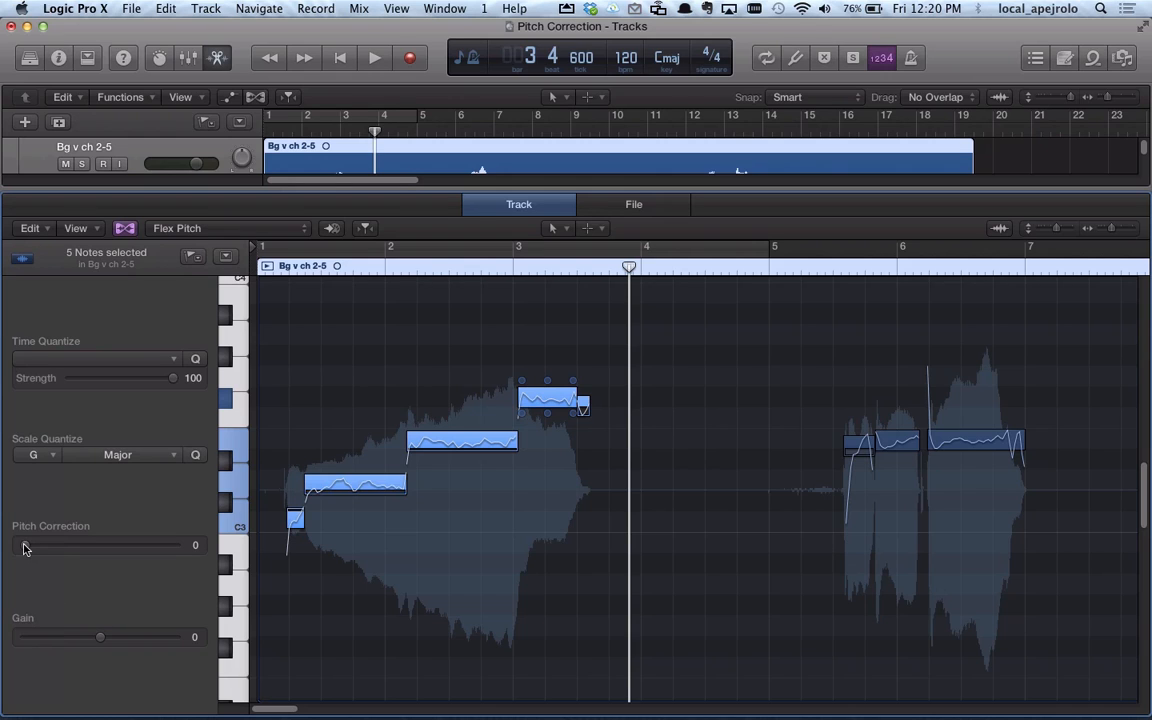
Experiment with the Pitch Correction slider and settle it at 89 for the five notes
{"action": "left_click_drag", "start_coordinate": [24, 544], "coordinate": [144, 544]}
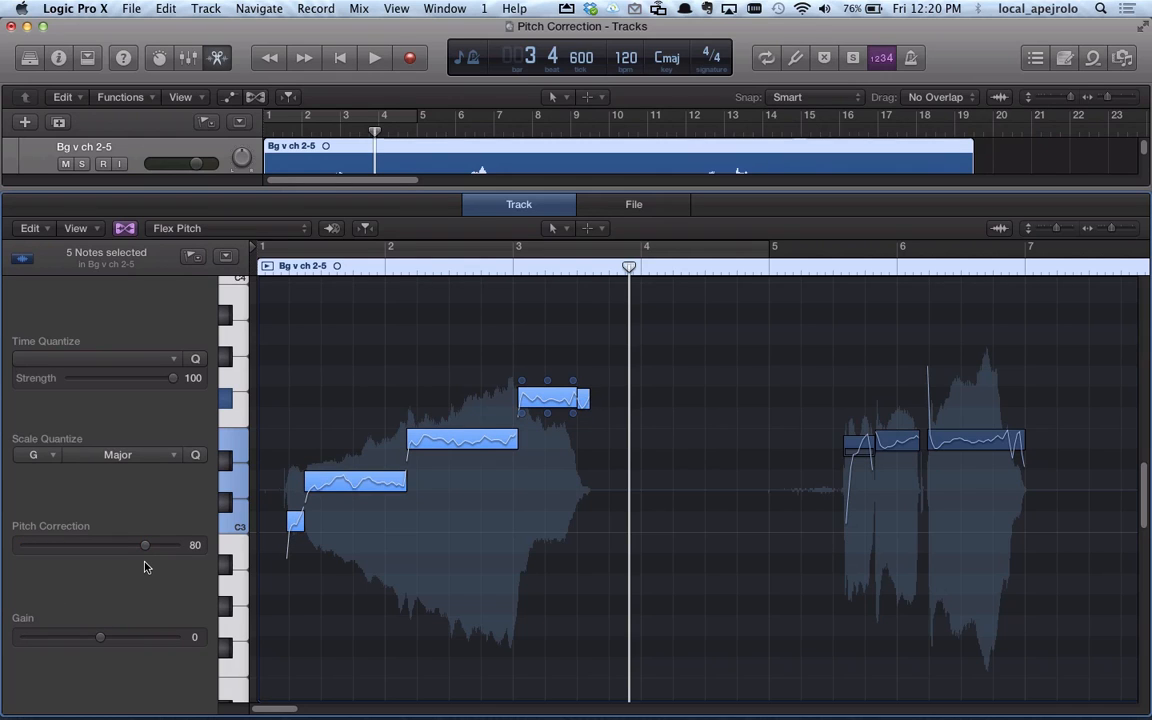
{"action": "left_click_drag", "start_coordinate": [144, 544], "coordinate": [178, 544]}
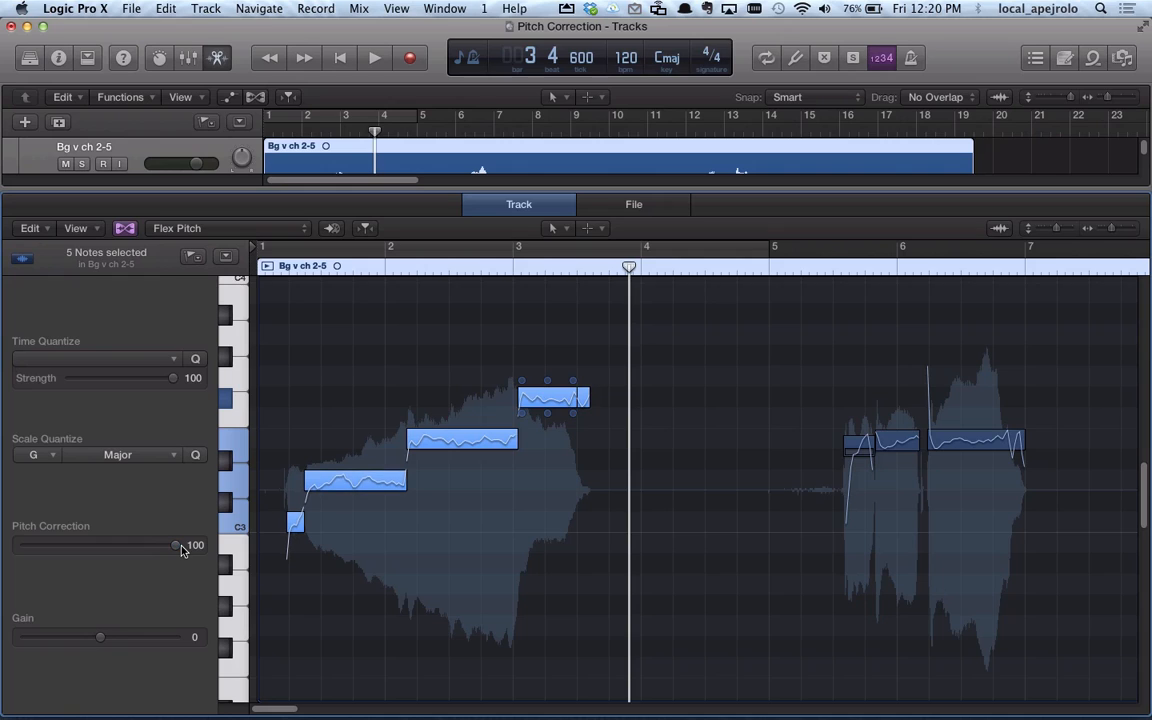
{"action": "mouse_move", "coordinate": [178, 552]}
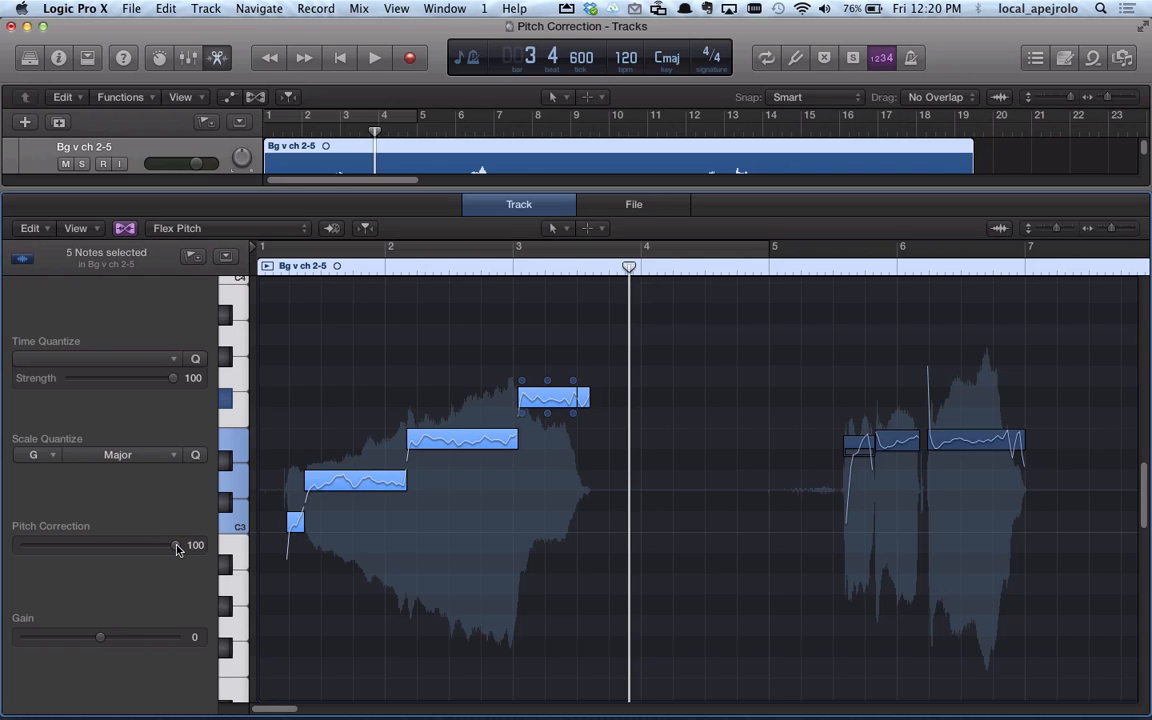
{"action": "left_click_drag", "start_coordinate": [178, 544], "coordinate": [154, 544]}
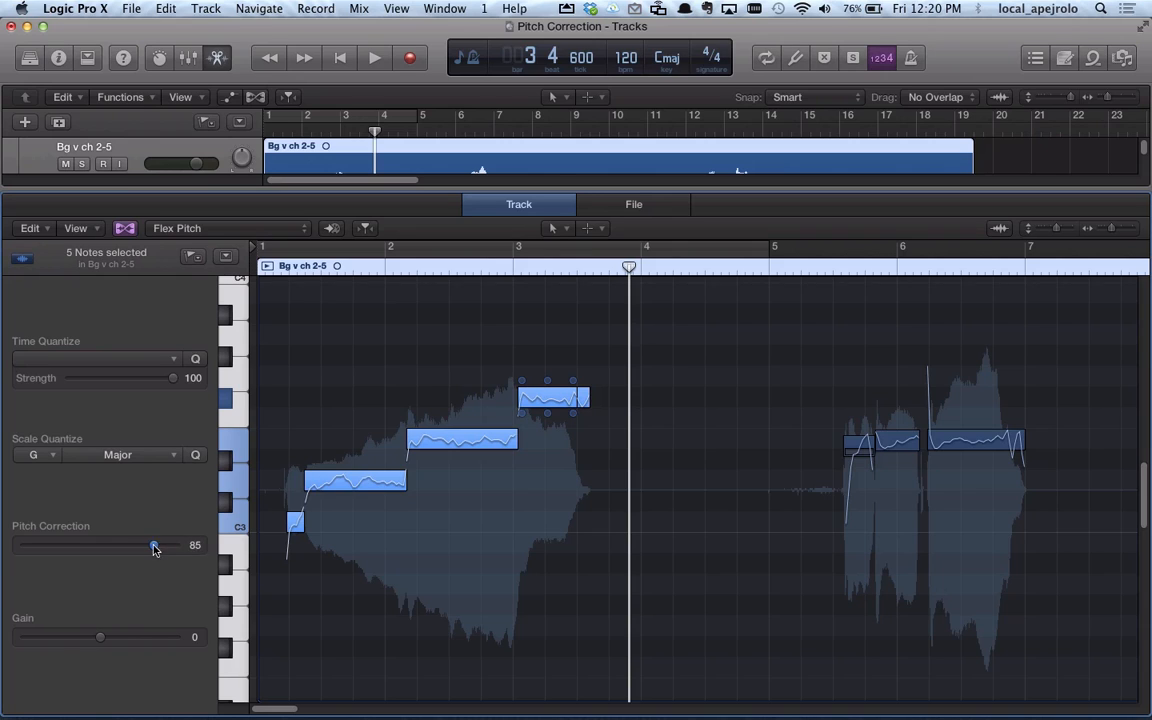
{"action": "left_click_drag", "start_coordinate": [152, 544], "coordinate": [48, 544]}
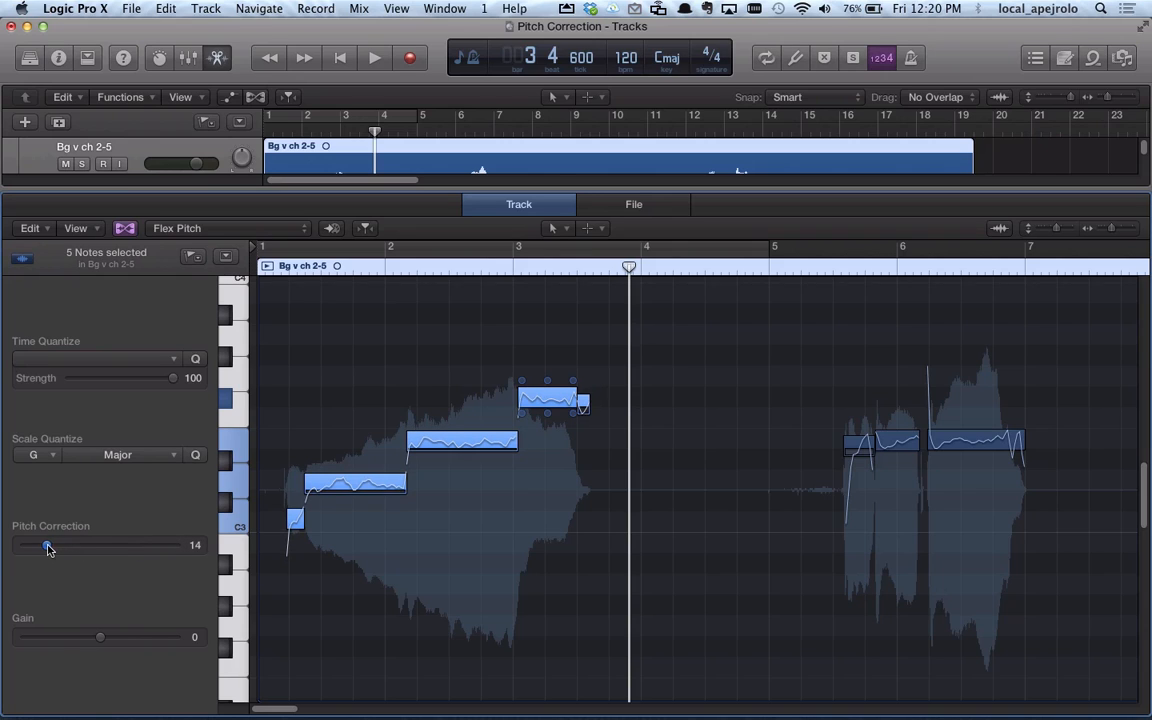
{"action": "left_click_drag", "start_coordinate": [48, 546], "coordinate": [68, 546]}
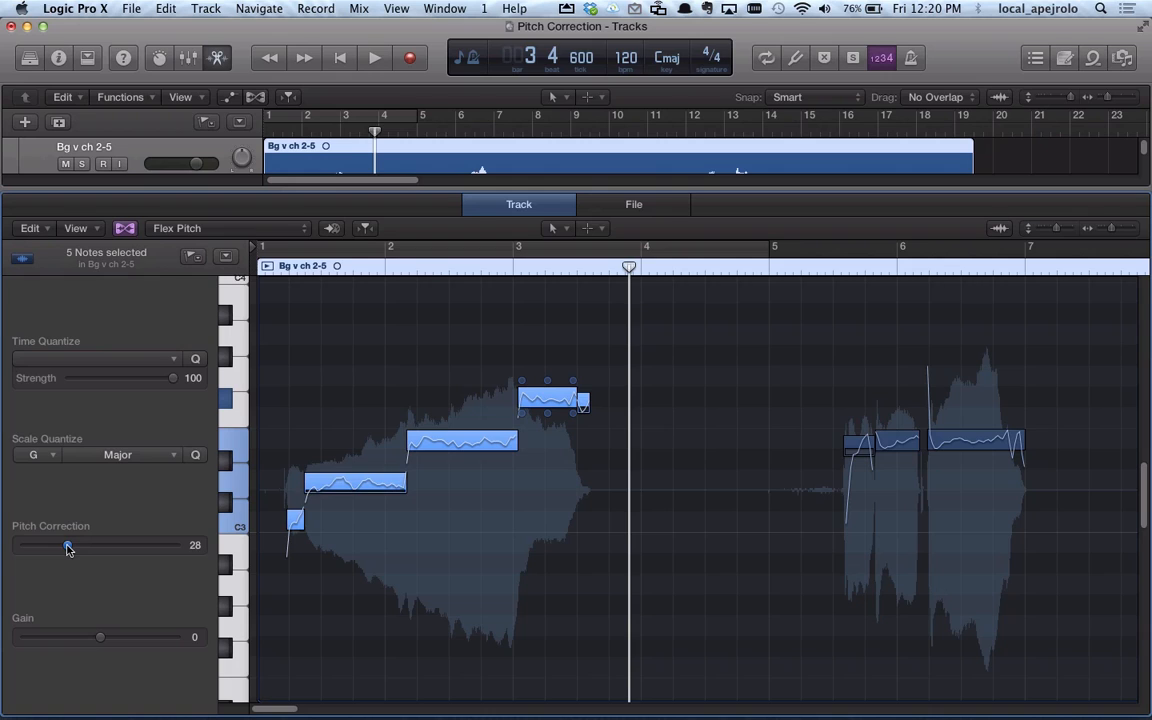
{"action": "left_click_drag", "start_coordinate": [68, 544], "coordinate": [144, 544]}
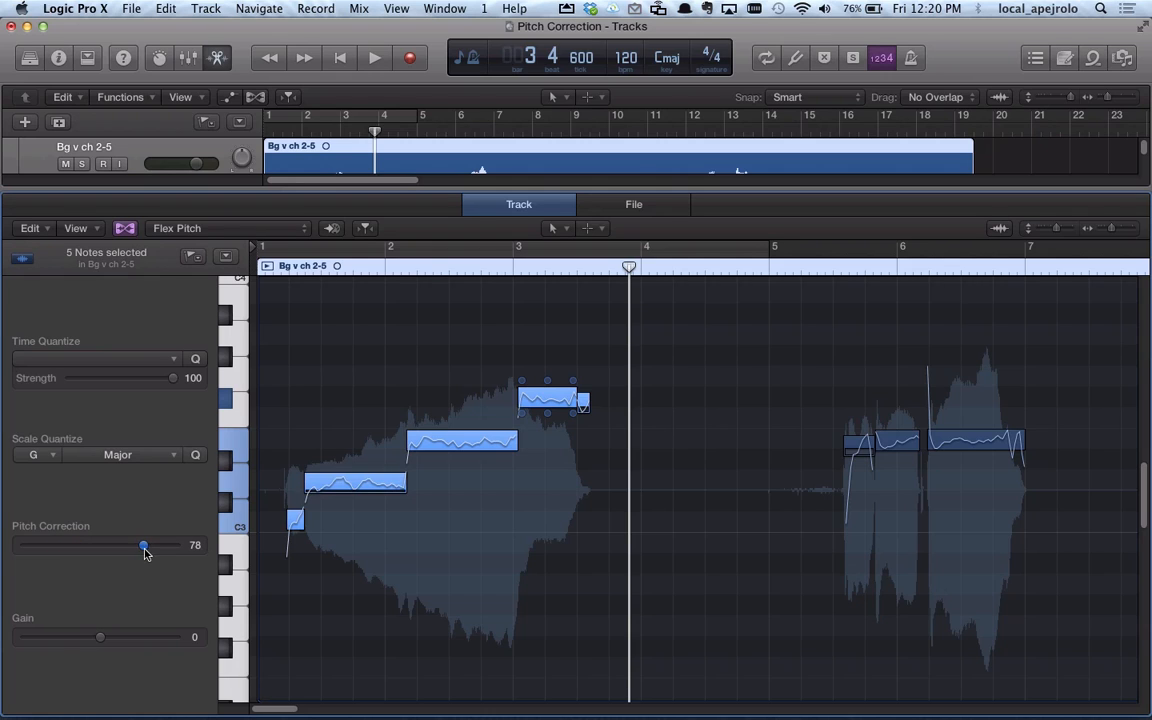
{"action": "left_click_drag", "start_coordinate": [144, 544], "coordinate": [156, 544]}
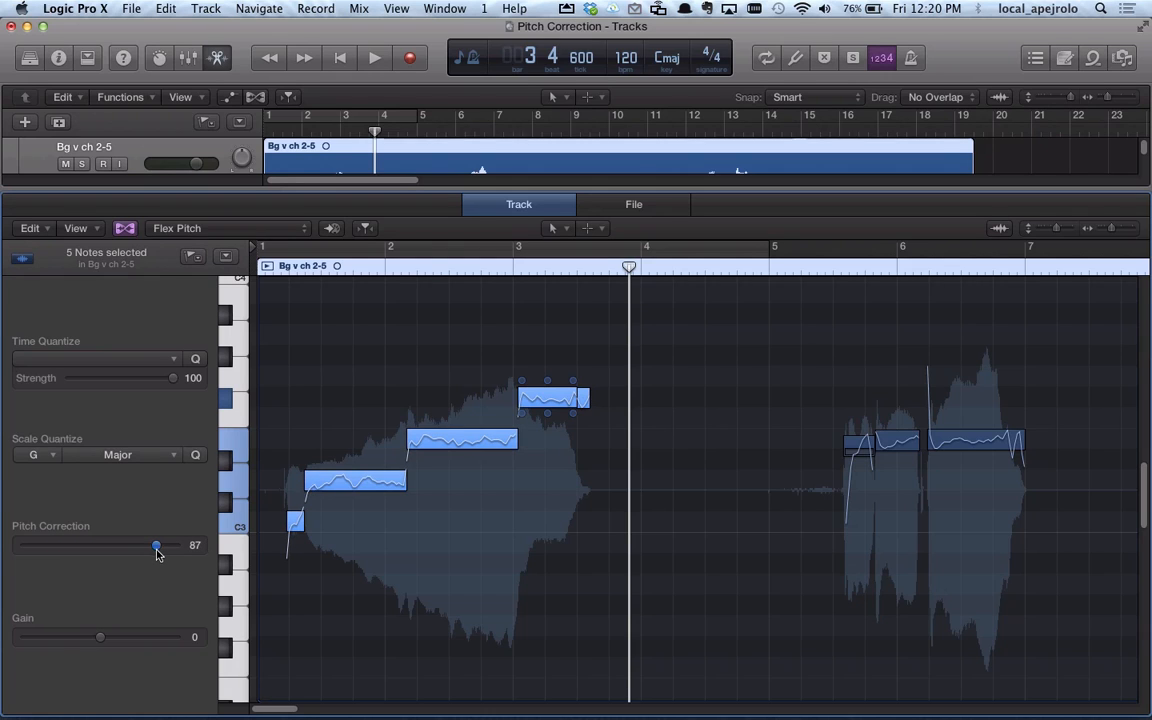
{"action": "left_click_drag", "start_coordinate": [156, 546], "coordinate": [160, 546]}
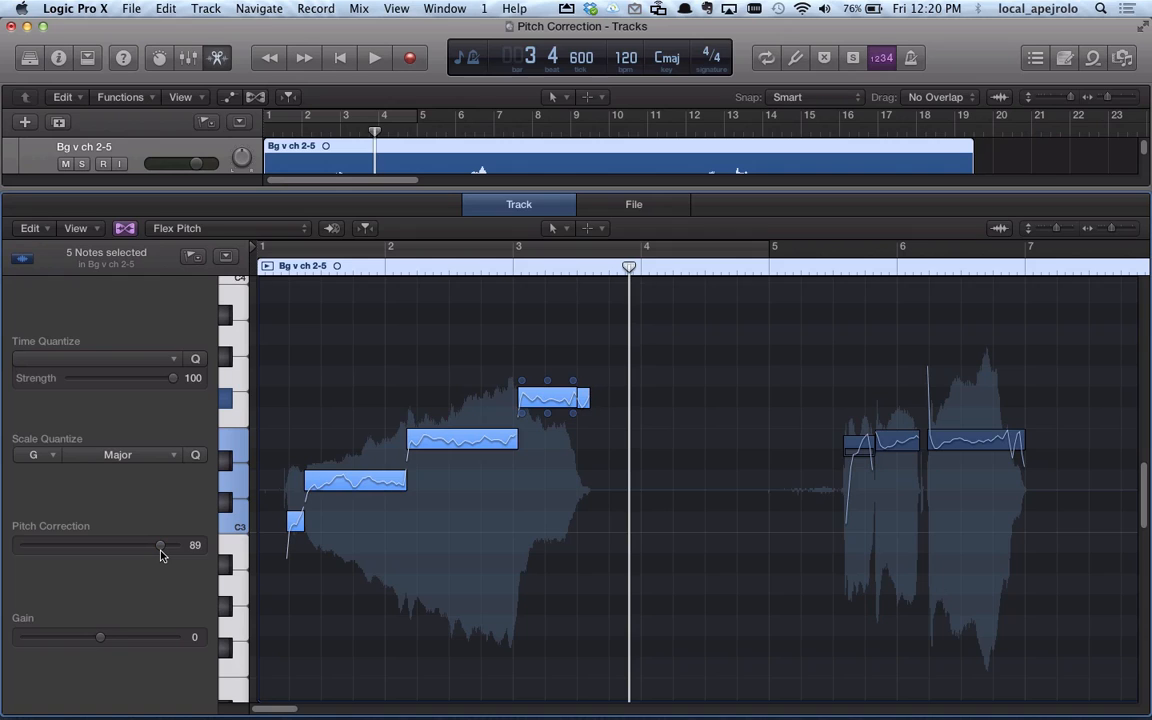
{"action": "mouse_move", "coordinate": [96, 638]}
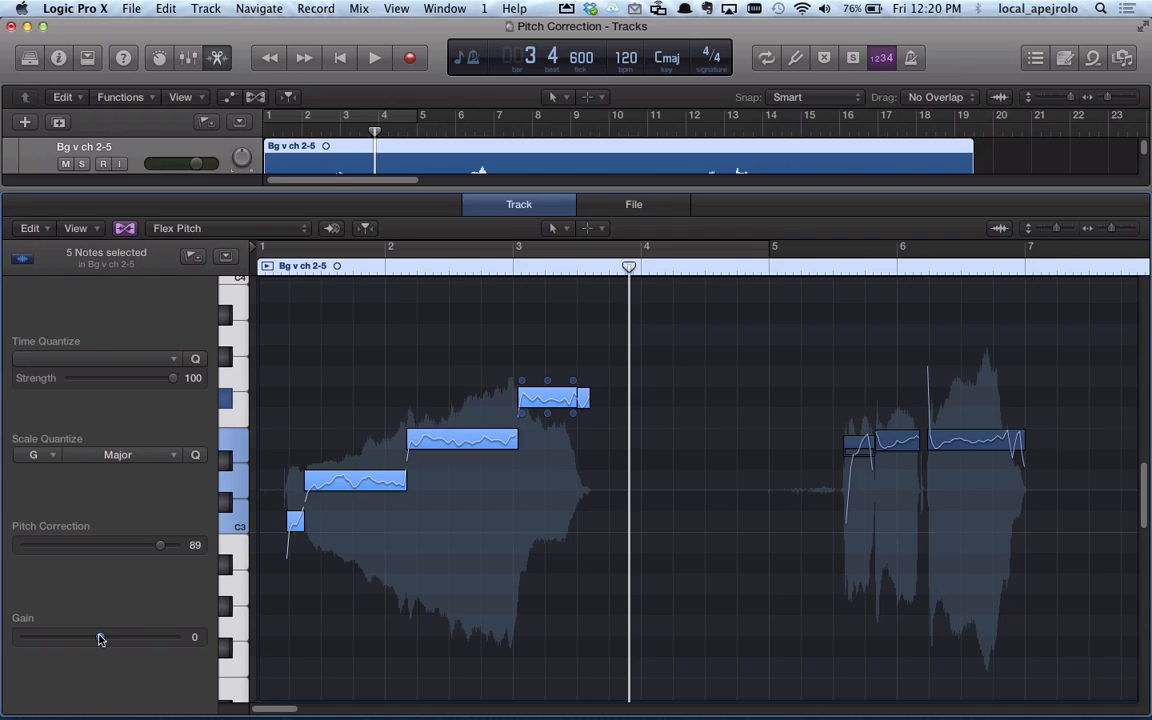
Adjust the notes' gain, boosting to +14 then bringing it down to -2
{"action": "left_click_drag", "start_coordinate": [100, 636], "coordinate": [62, 636]}
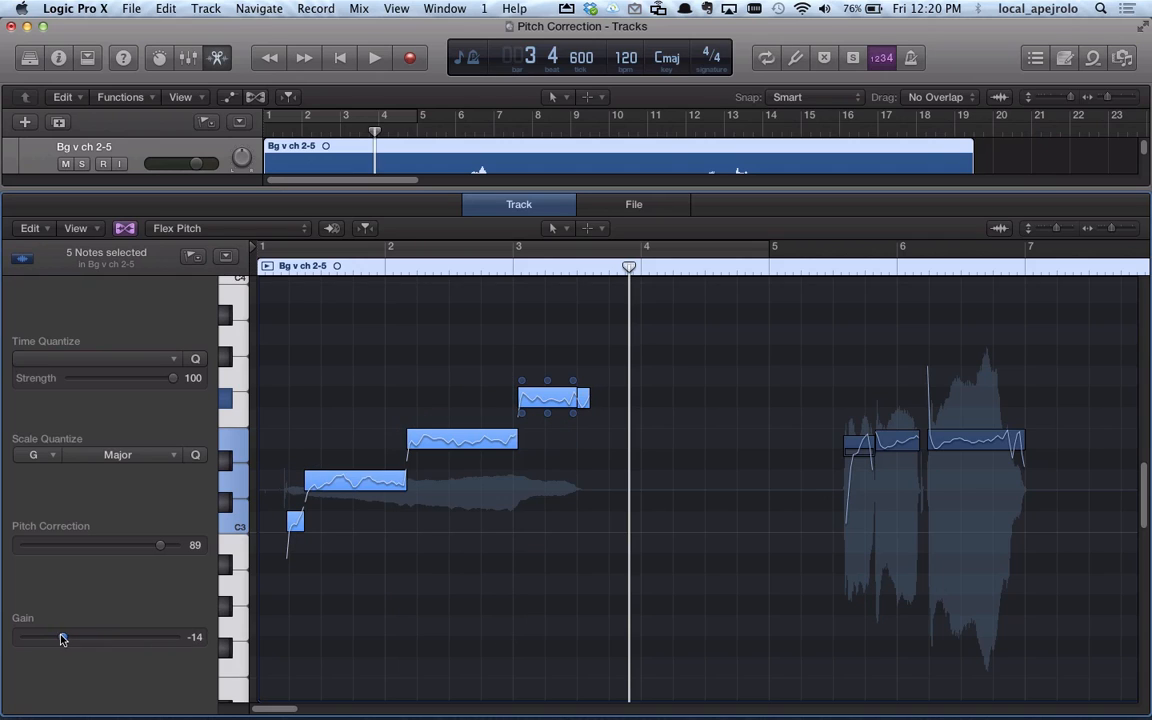
{"action": "left_click_drag", "start_coordinate": [62, 636], "coordinate": [92, 636]}
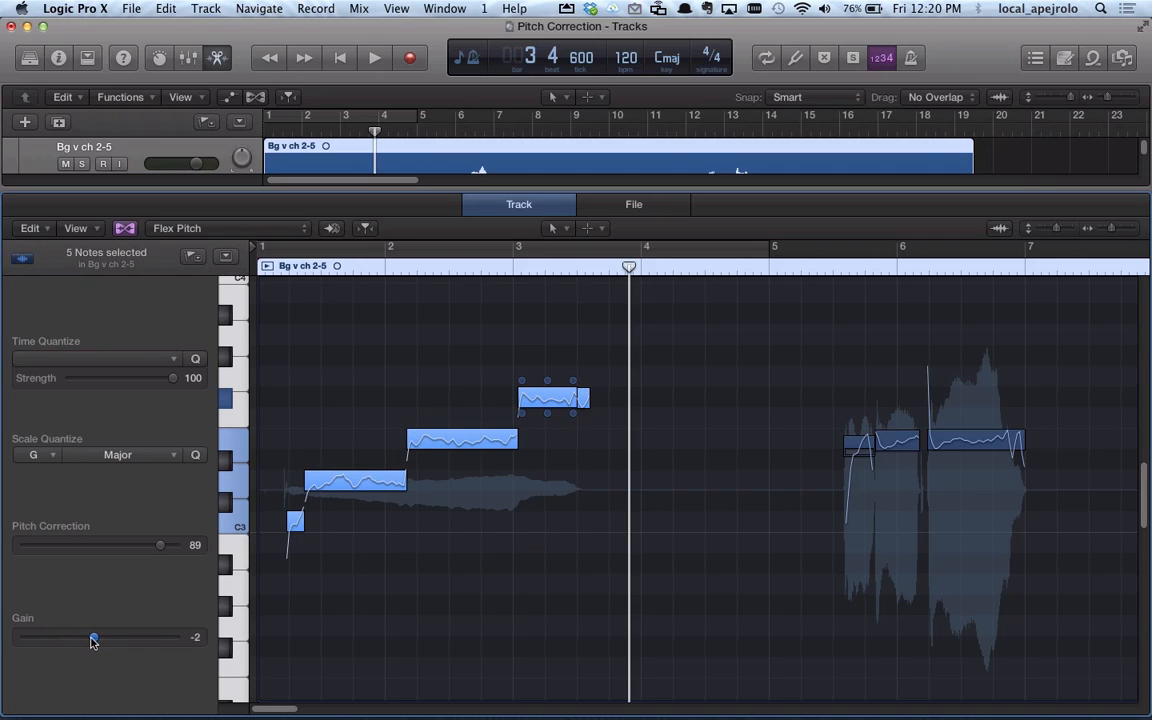
Reset the notes' gain to 0 and audition the pitch-corrected phrase
{"action": "left_click_drag", "start_coordinate": [92, 636], "coordinate": [98, 636]}
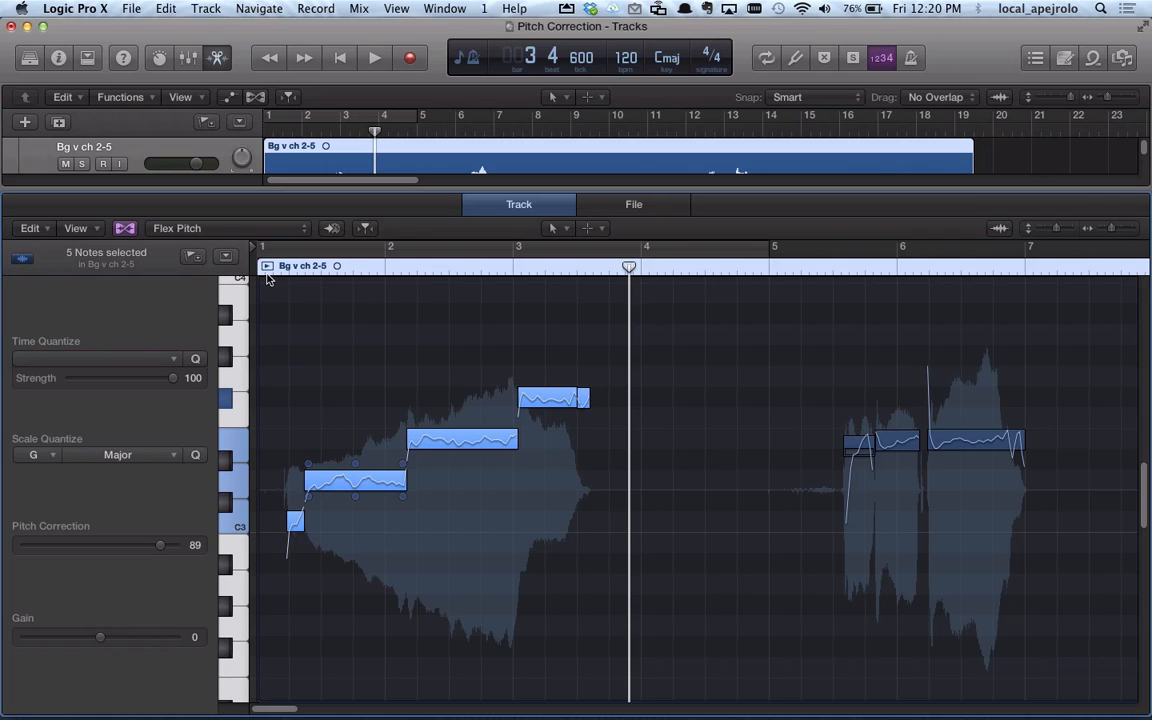
{"action": "left_click", "coordinate": [368, 56]}
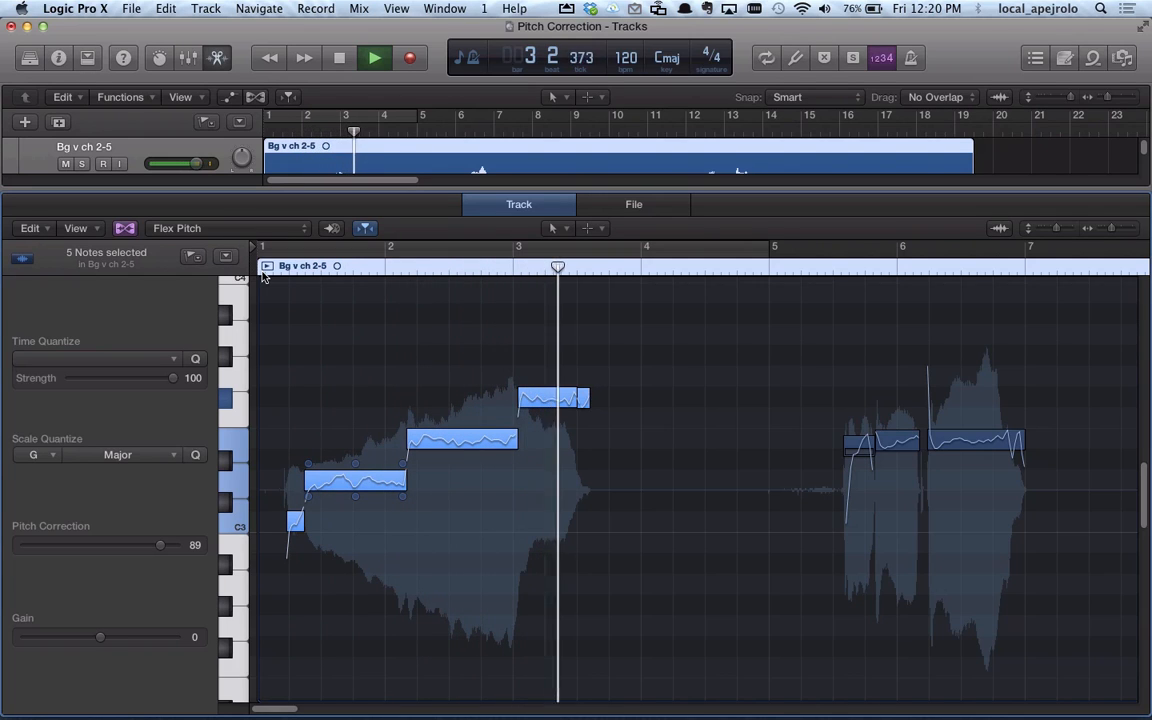
{"action": "left_click", "coordinate": [370, 56]}
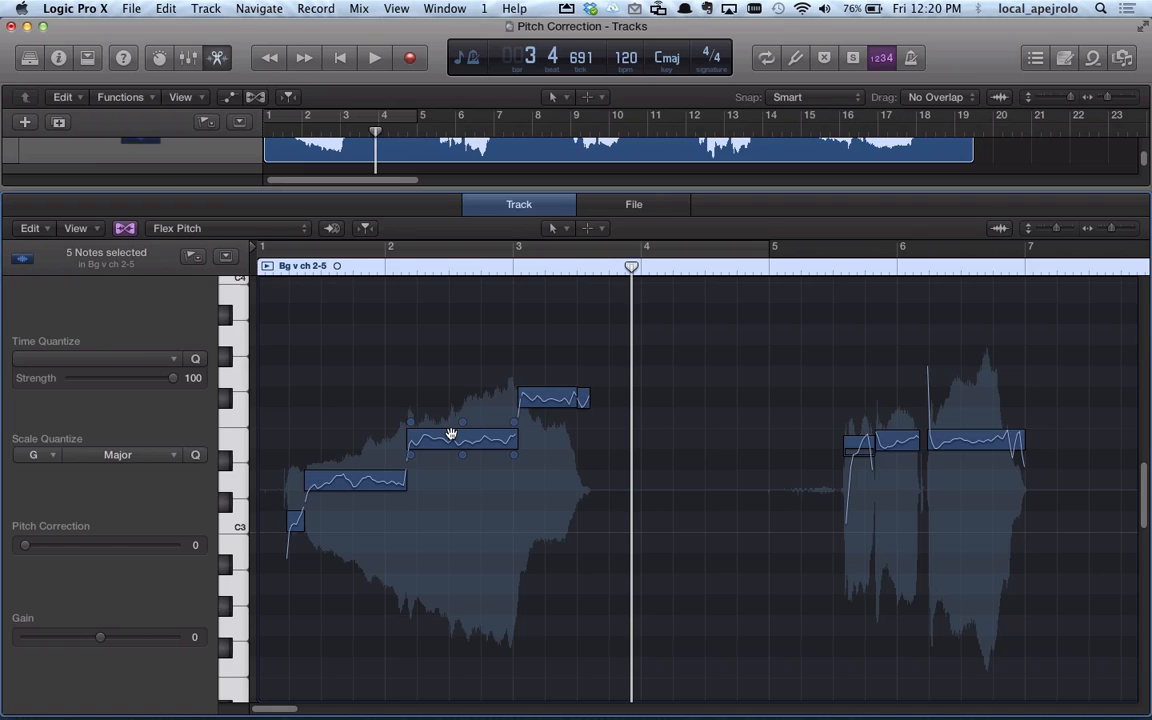
{"action": "mouse_move", "coordinate": [436, 436]}
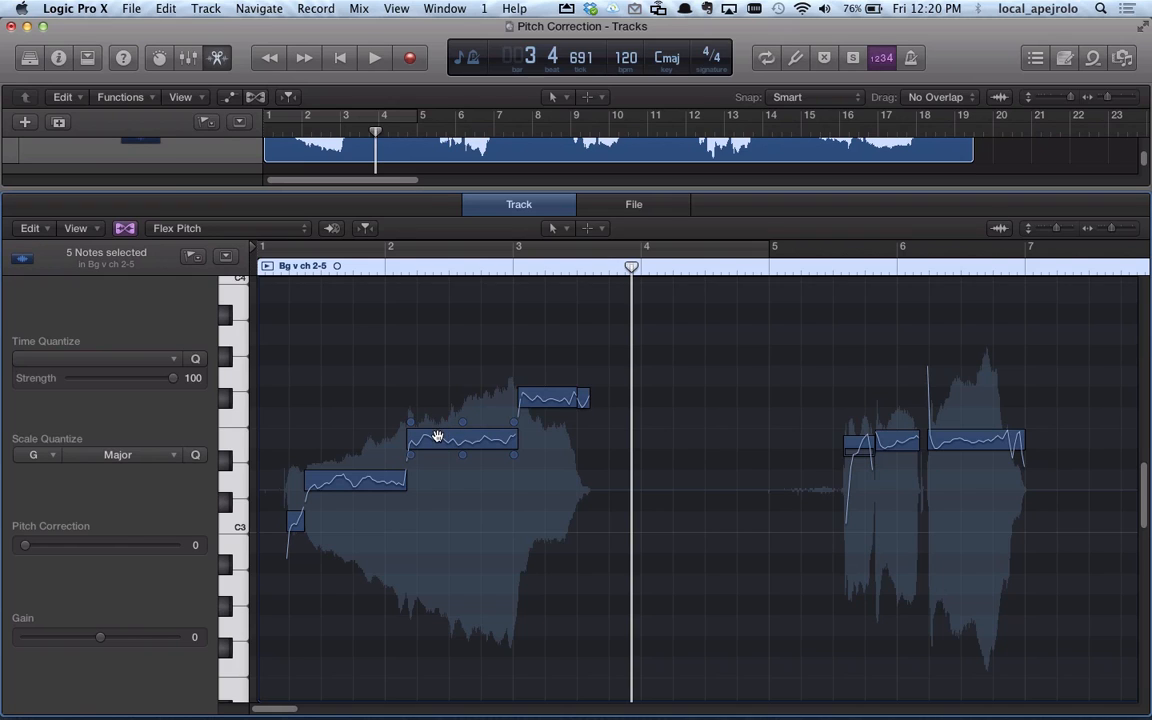
{"action": "mouse_move", "coordinate": [432, 432]}
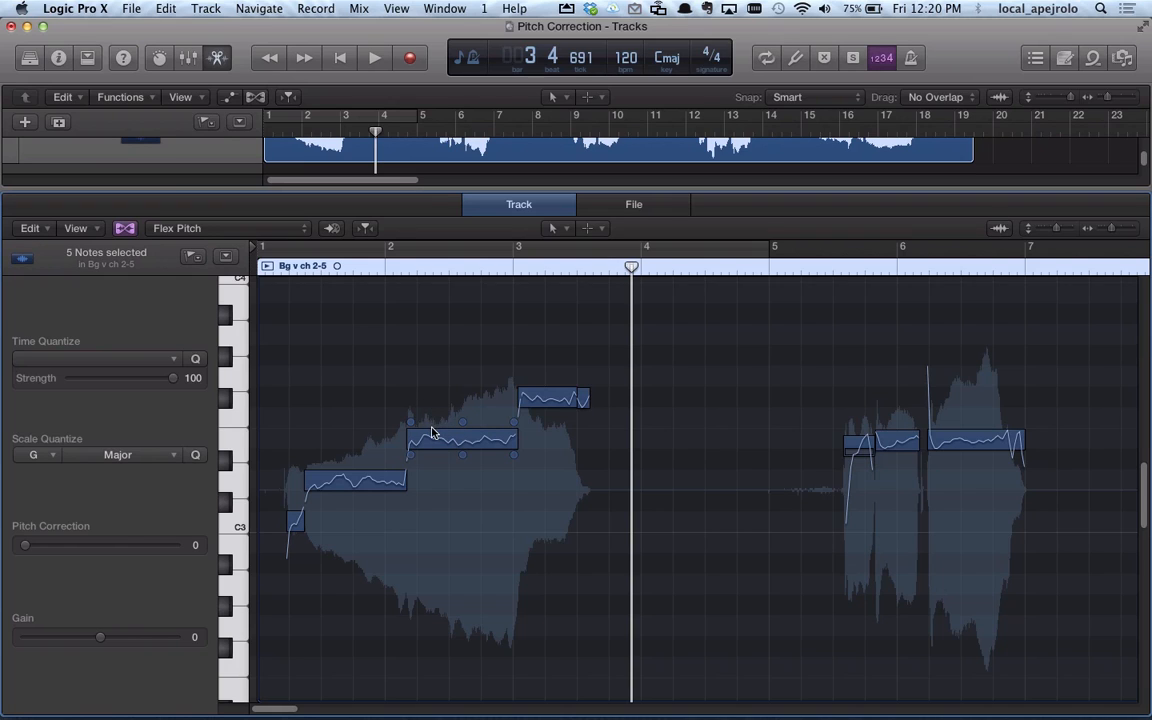
{"action": "mouse_move", "coordinate": [436, 434]}
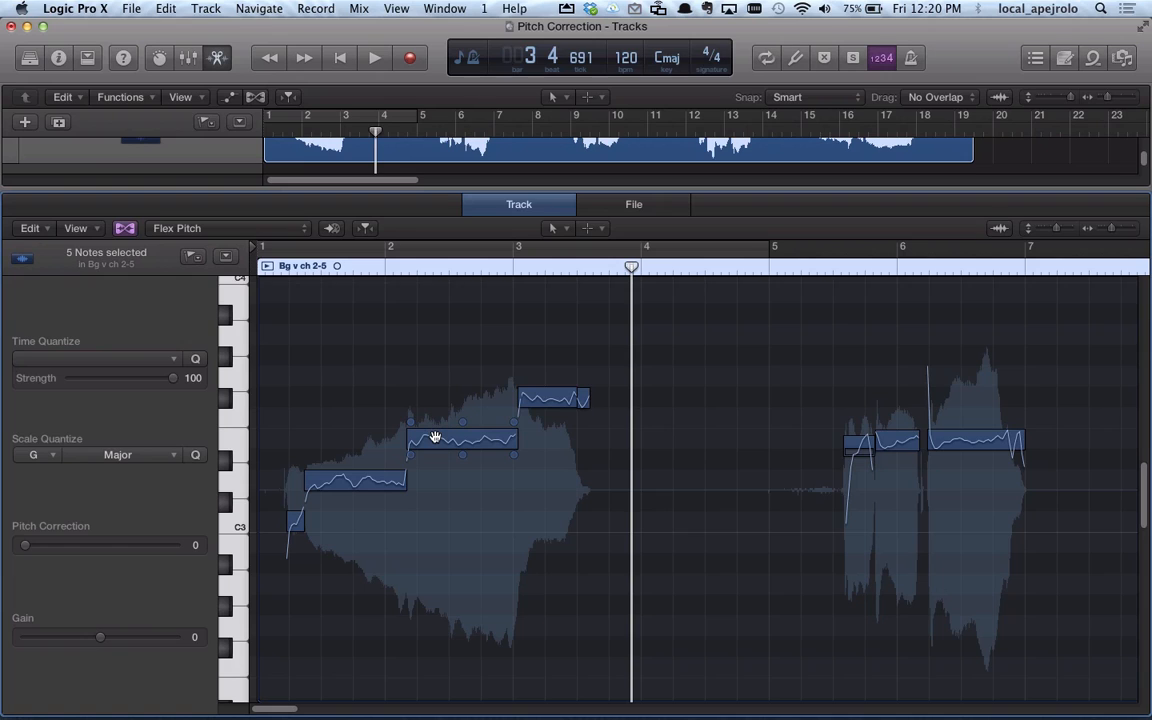
{"action": "mouse_move", "coordinate": [444, 432]}
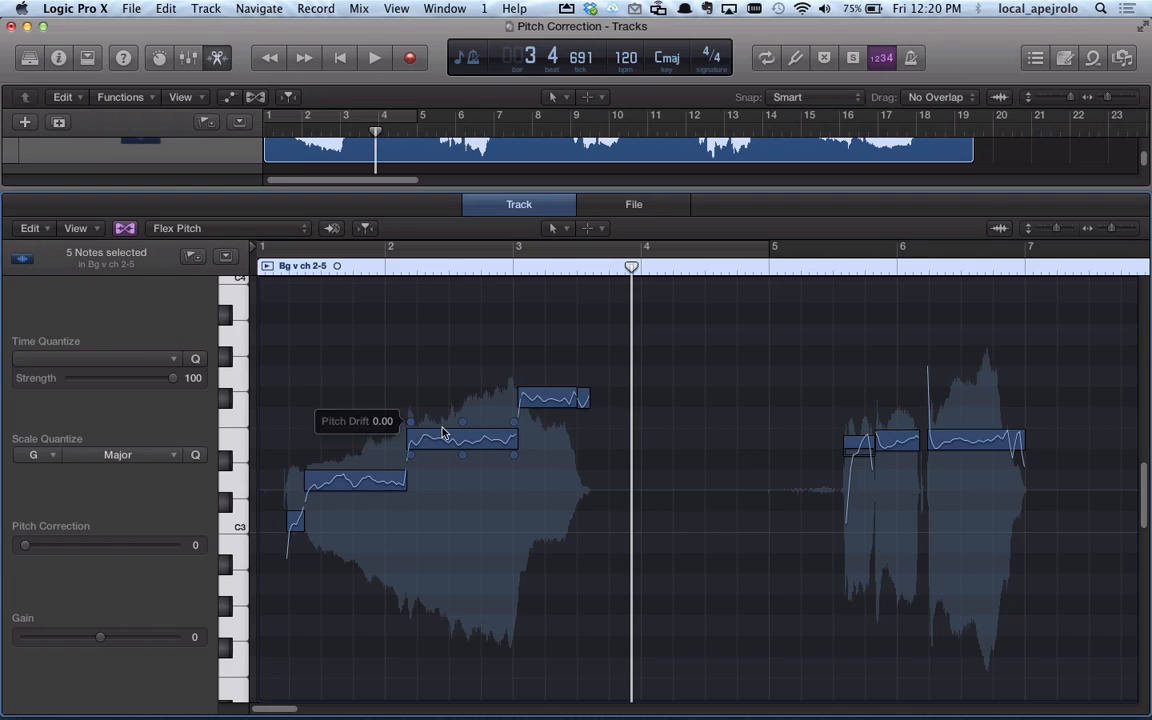
{"action": "mouse_move", "coordinate": [440, 440]}
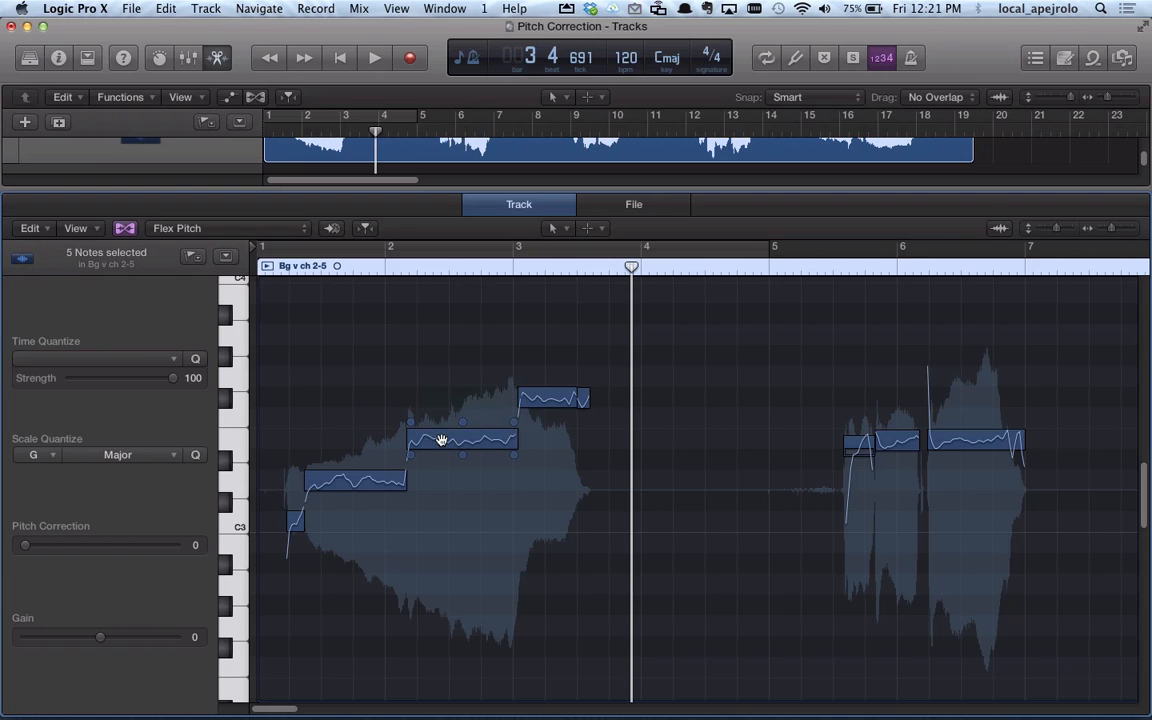
{"action": "mouse_move", "coordinate": [412, 430]}
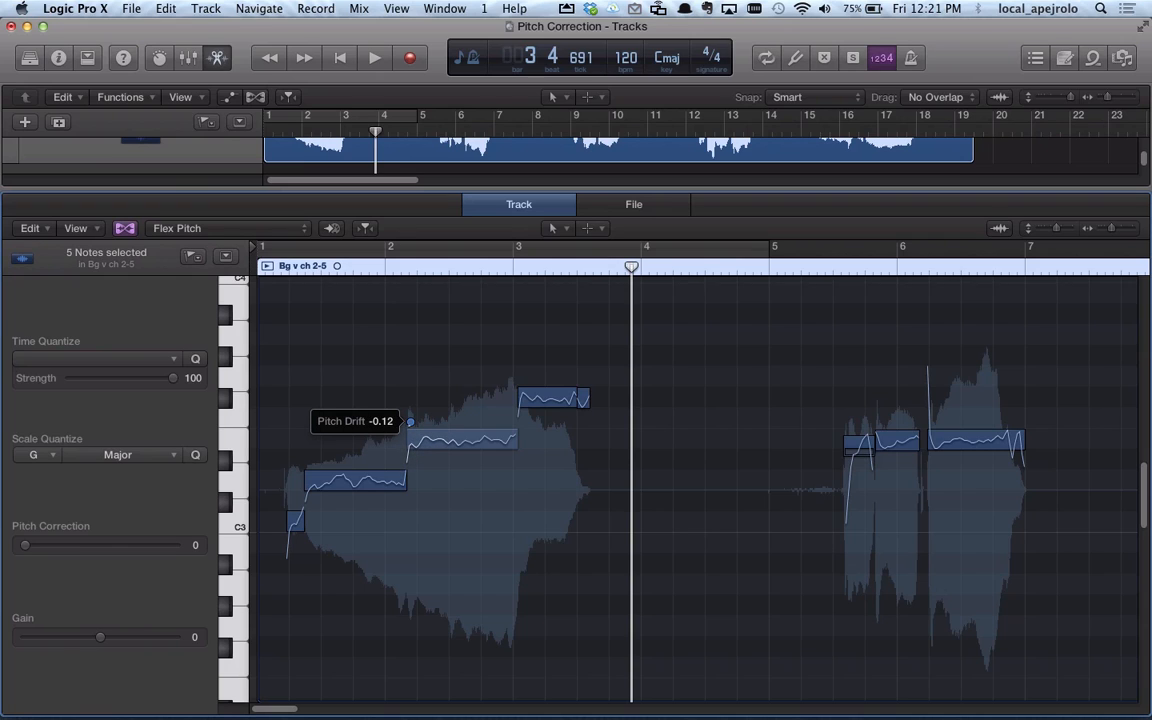
{"action": "left_click_drag", "start_coordinate": [410, 420], "coordinate": [410, 414]}
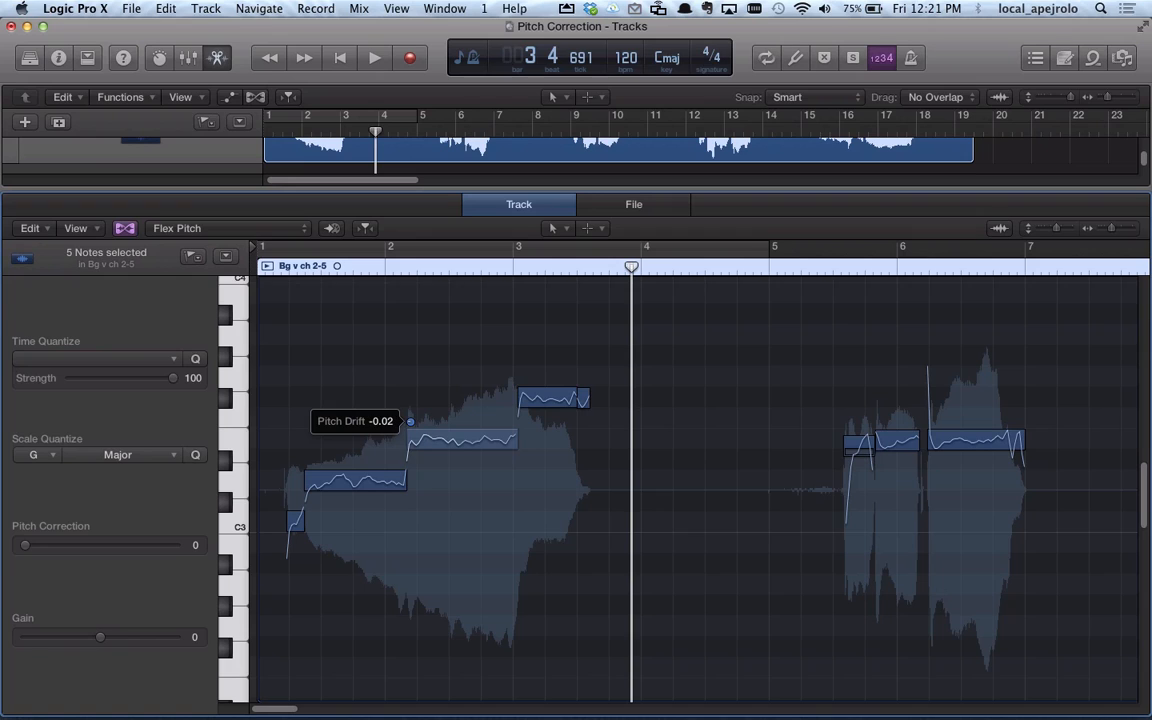
{"action": "left_click_drag", "start_coordinate": [410, 420], "coordinate": [410, 436]}
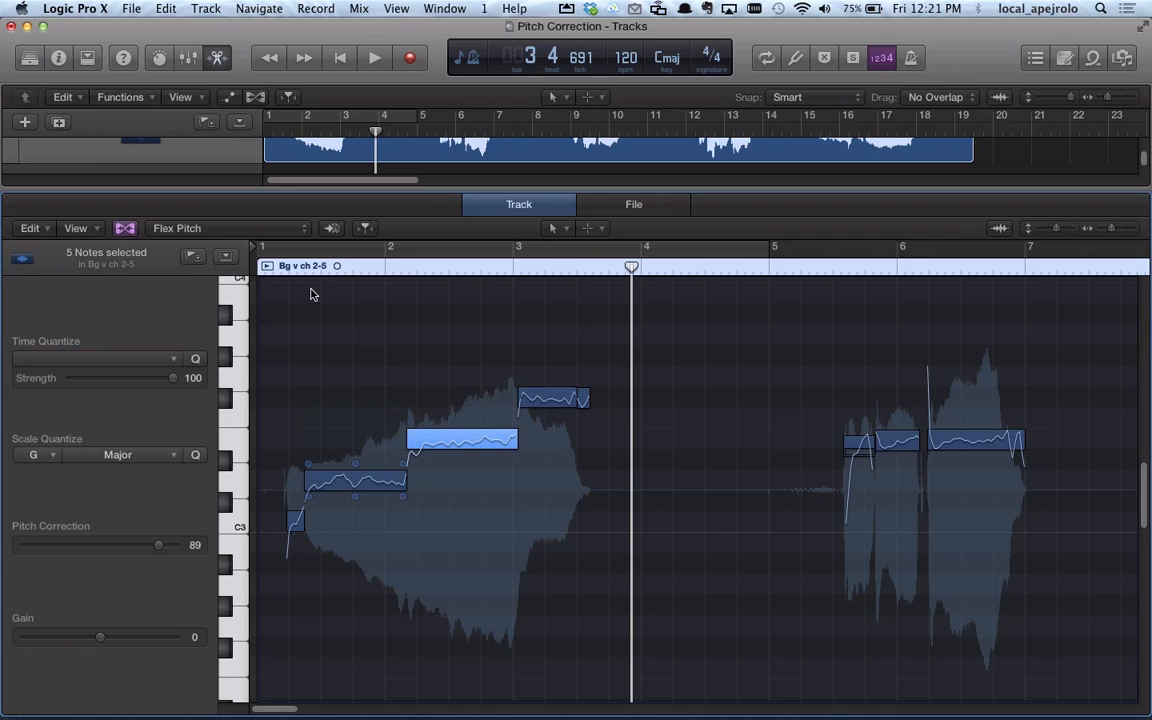
{"action": "left_click", "coordinate": [368, 56]}
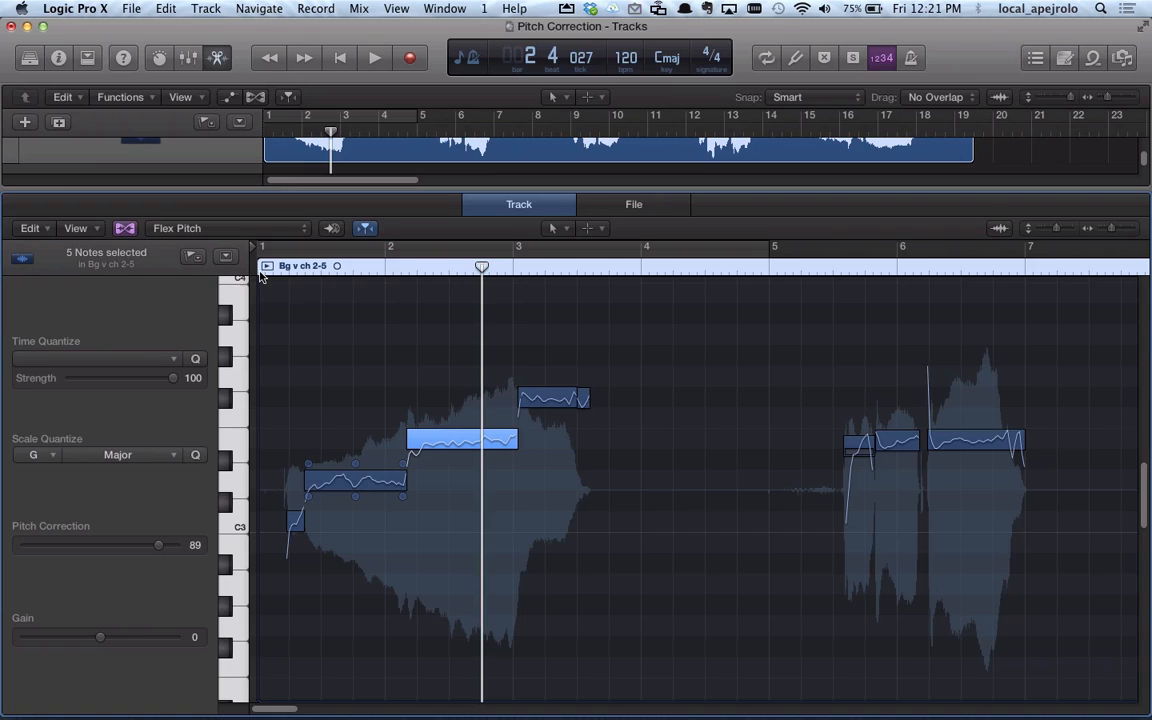
{"action": "mouse_move", "coordinate": [296, 284]}
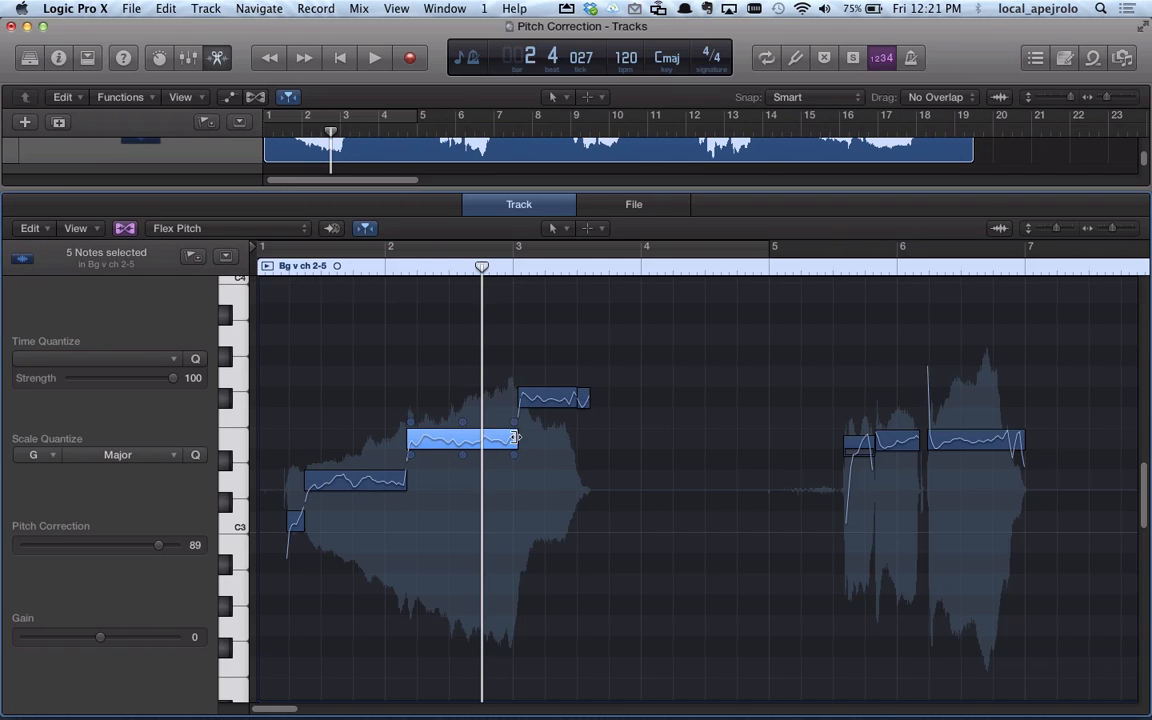
{"action": "mouse_move", "coordinate": [512, 430]}
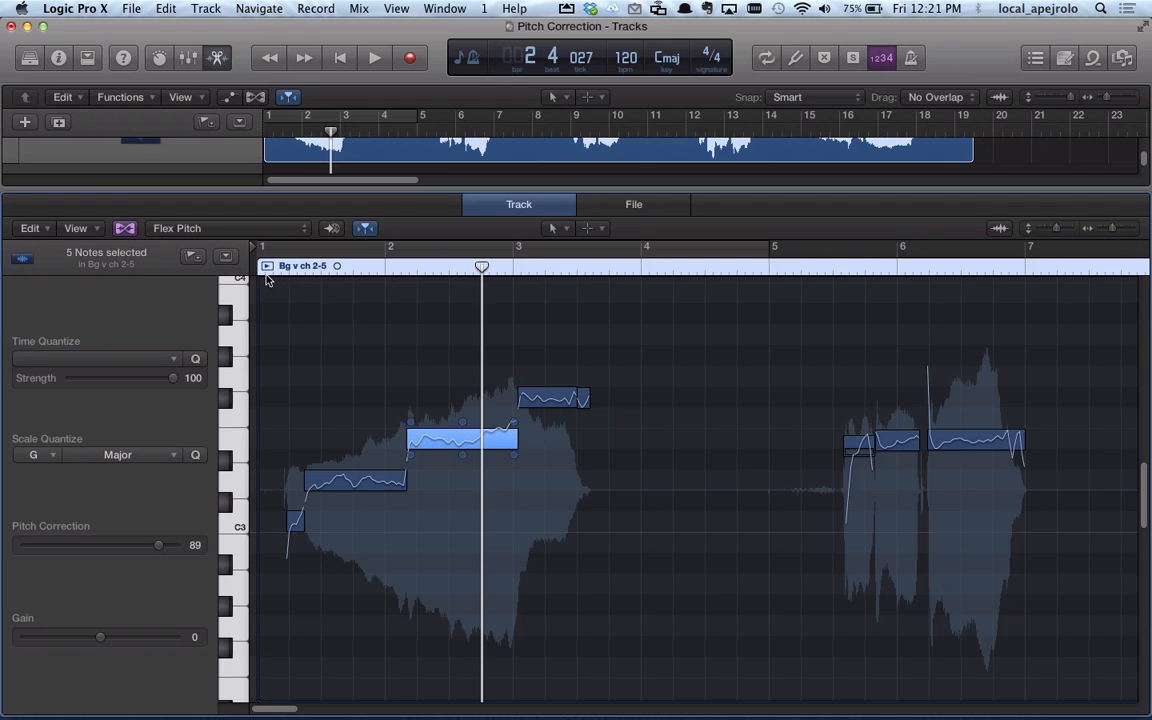
{"action": "left_click", "coordinate": [370, 56]}
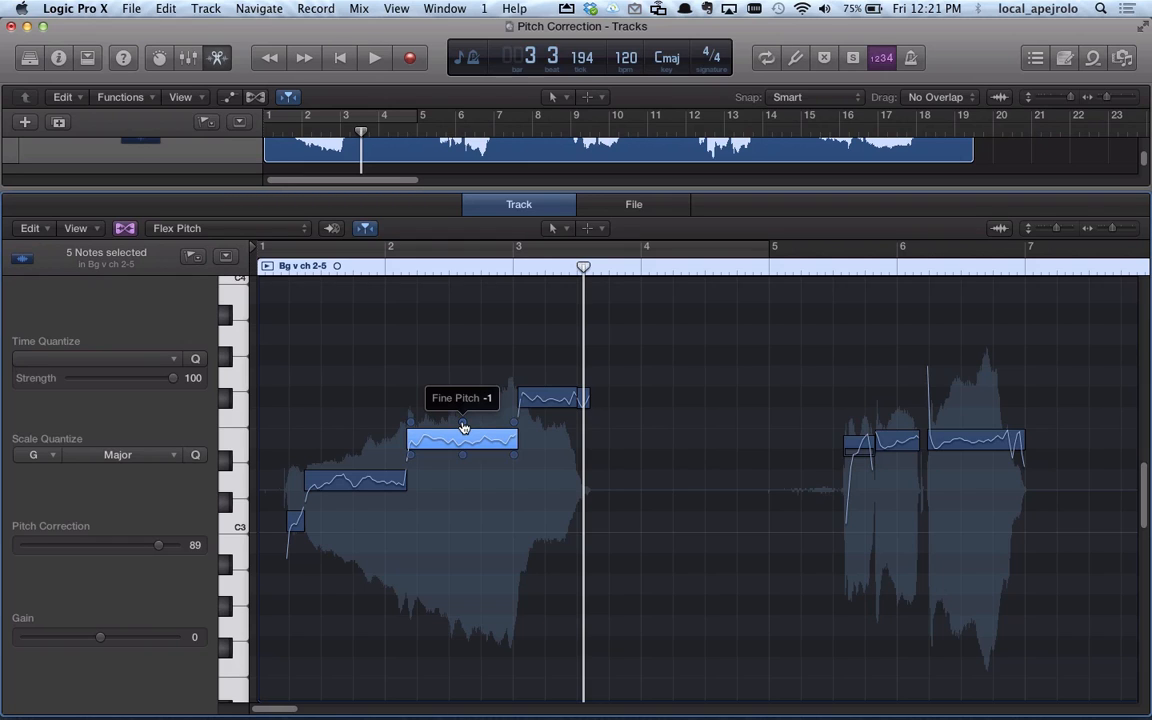
{"action": "left_click_drag", "start_coordinate": [462, 428], "coordinate": [462, 448]}
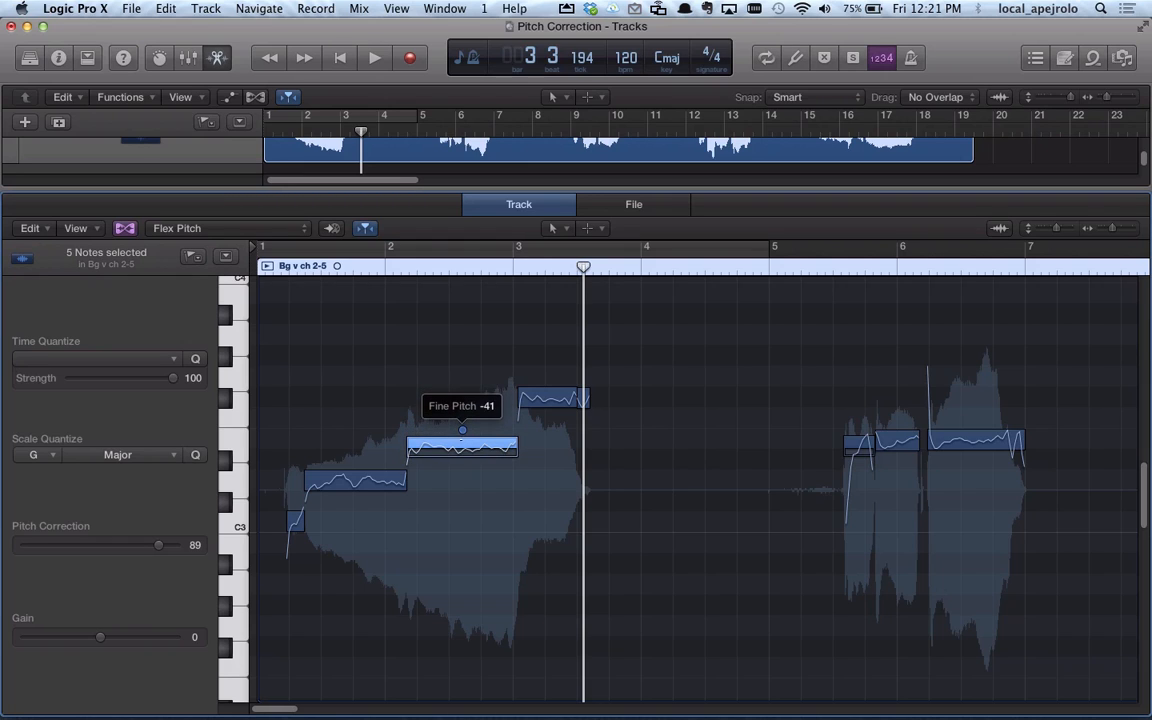
{"action": "left_click_drag", "start_coordinate": [462, 448], "coordinate": [462, 436]}
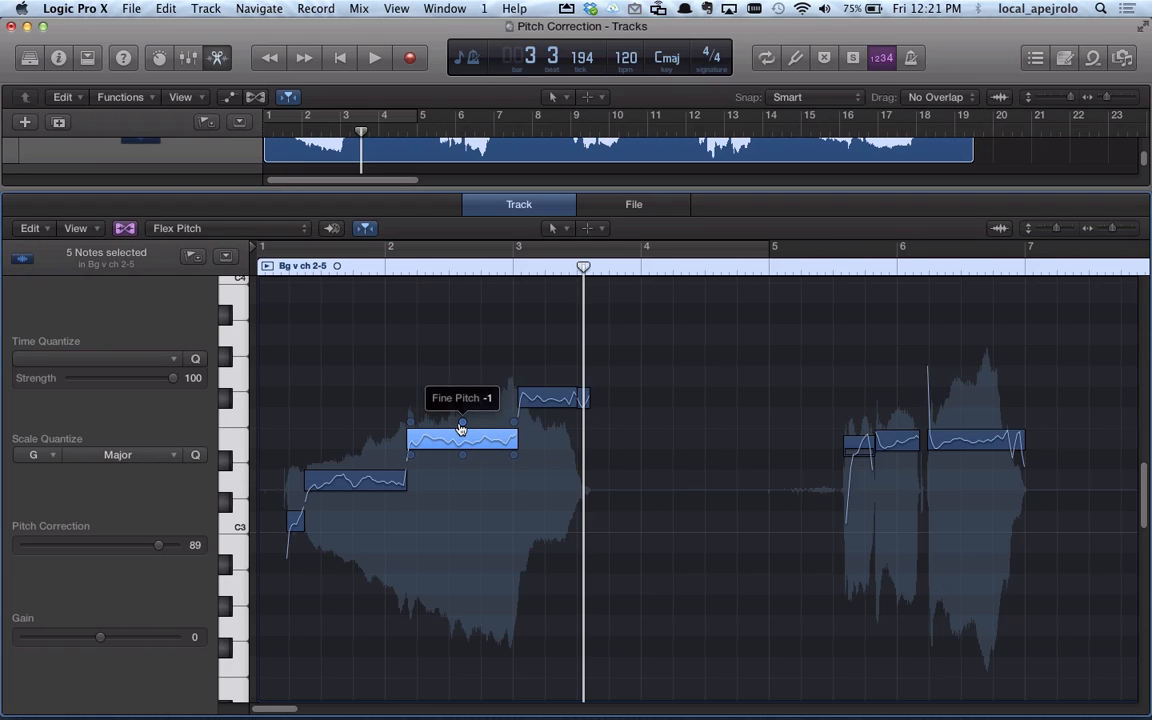
{"action": "mouse_move", "coordinate": [468, 470]}
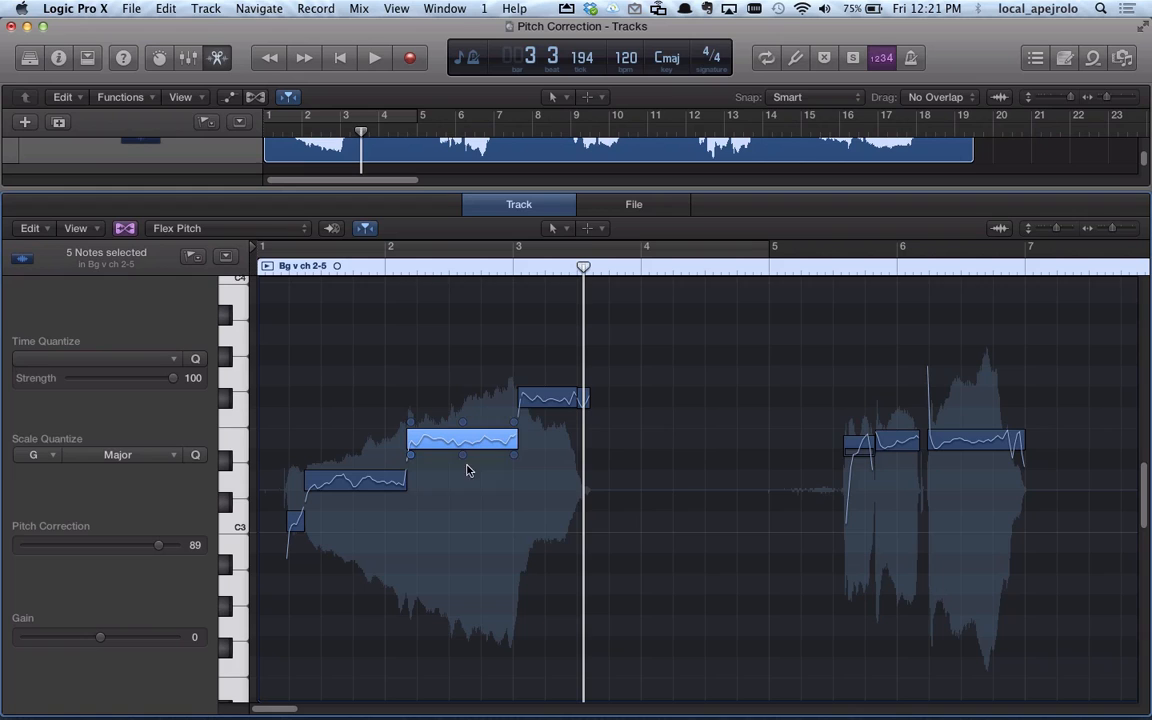
{"action": "mouse_move", "coordinate": [412, 462]}
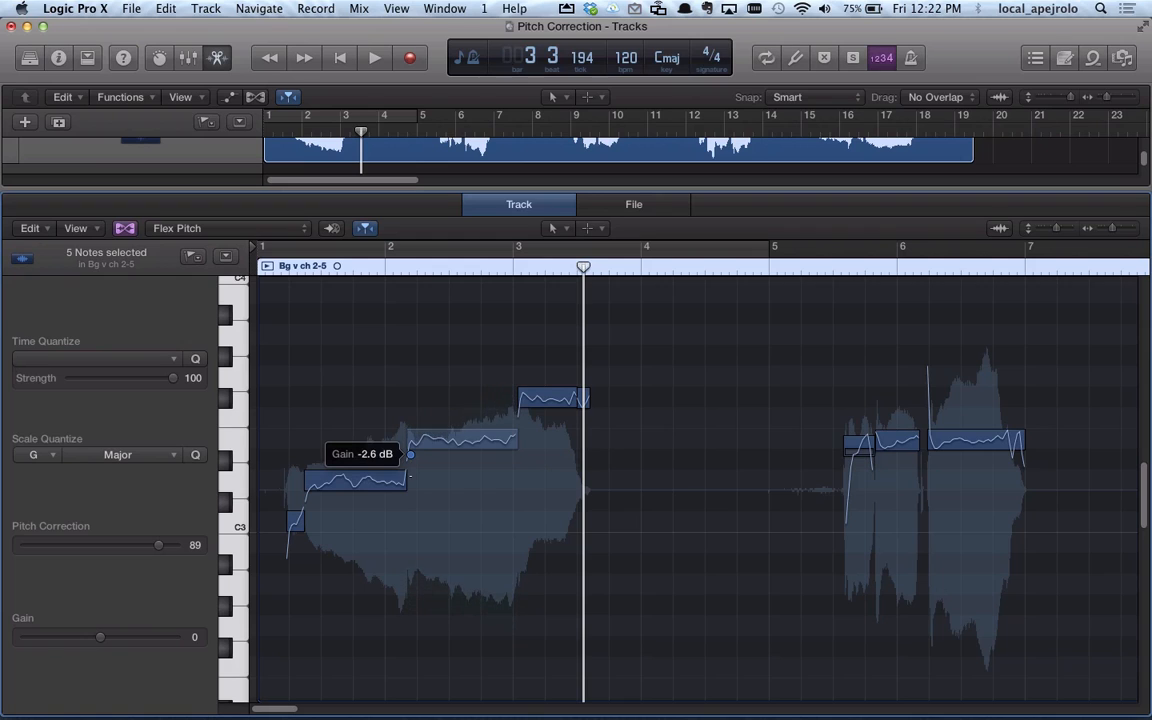
Lower the first note's gain to -2.6 dB and cut the second note's vibrato to -13%
{"action": "left_click_drag", "start_coordinate": [410, 454], "coordinate": [410, 440]}
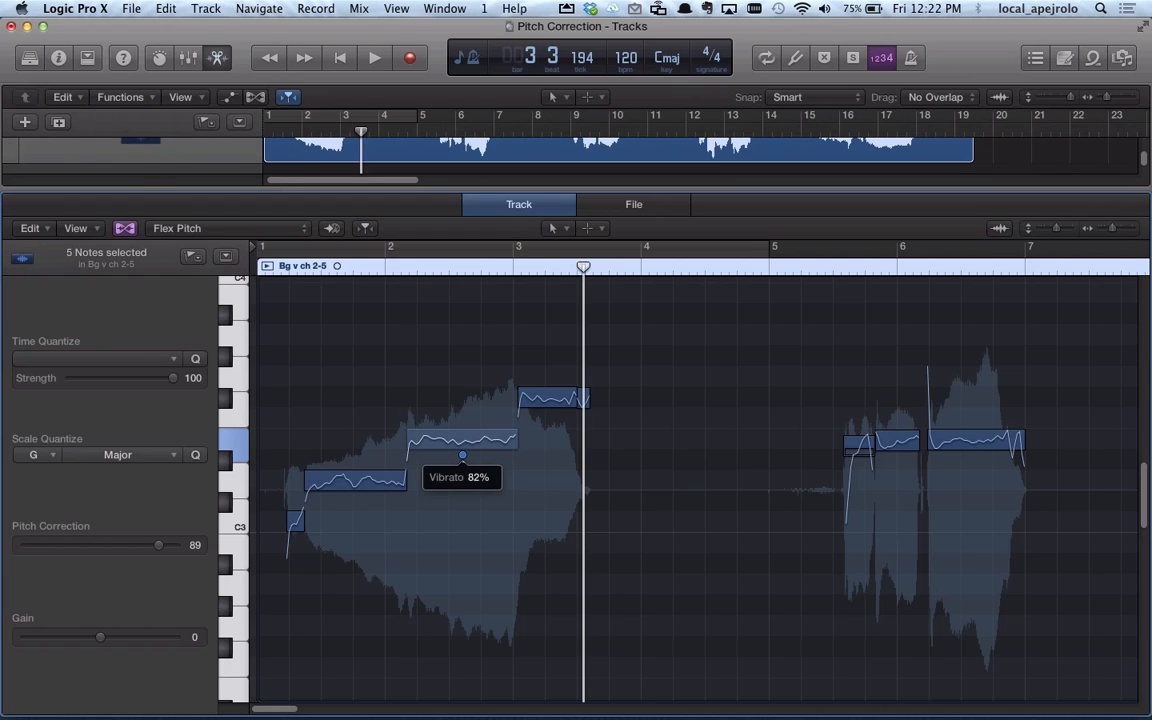
{"action": "left_click_drag", "start_coordinate": [462, 456], "coordinate": [462, 498]}
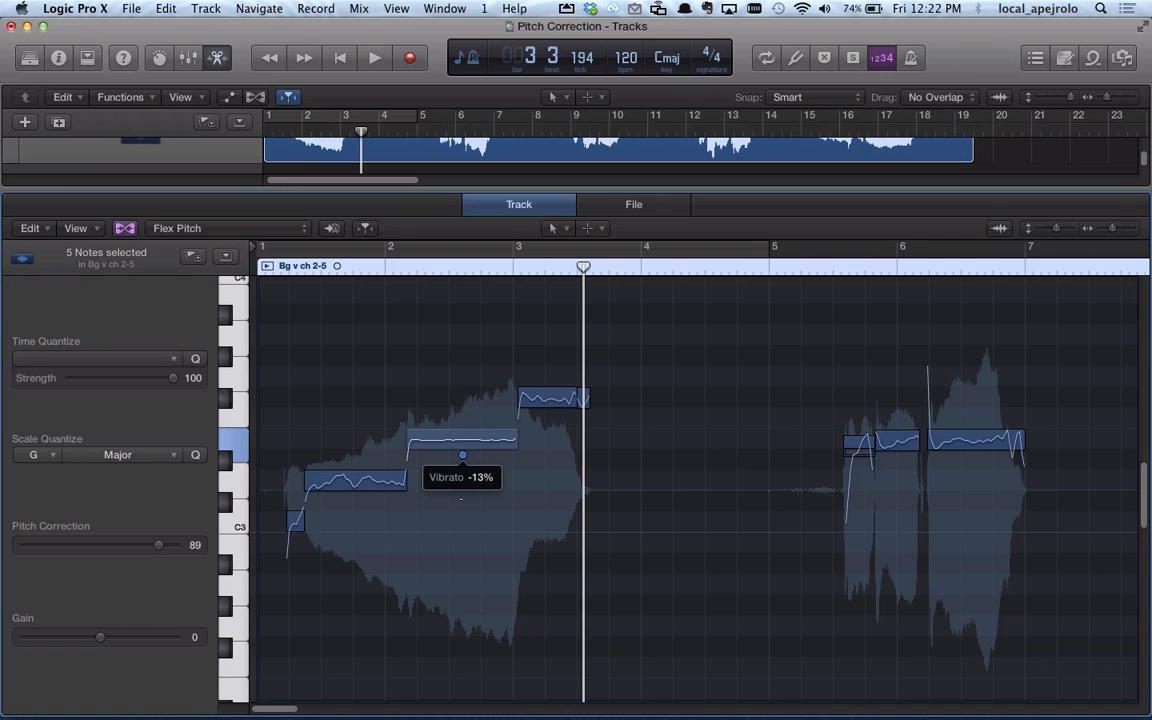
{"action": "left_click_drag", "start_coordinate": [462, 456], "coordinate": [462, 440]}
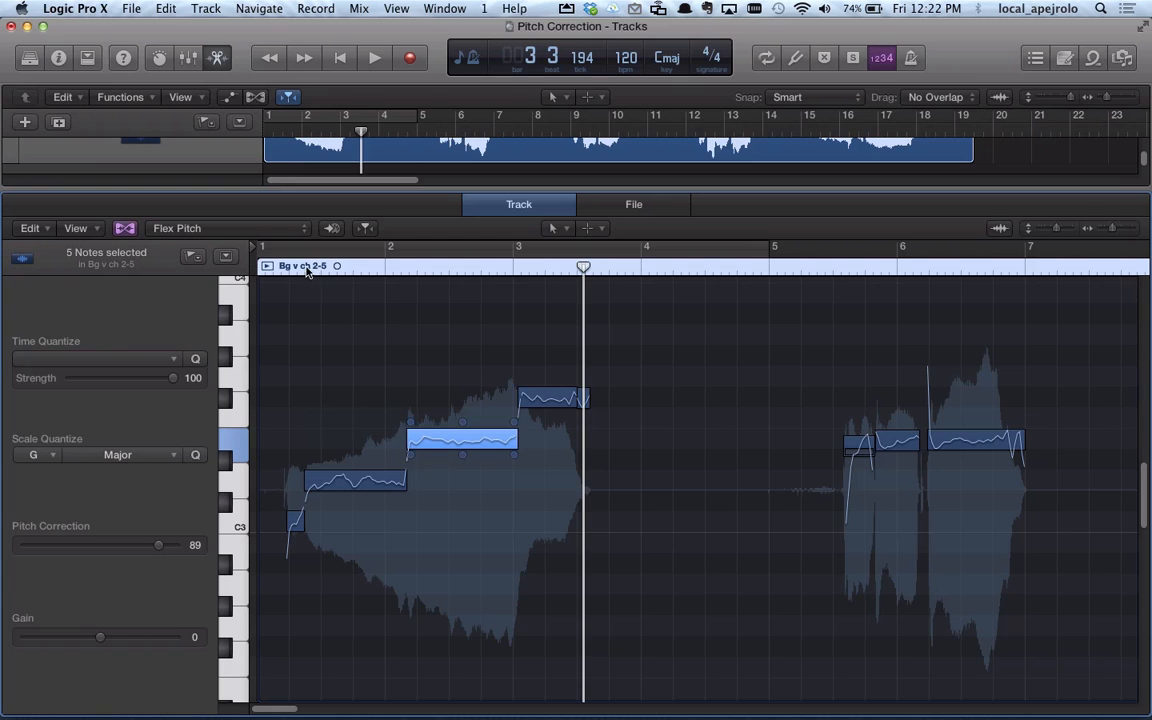
{"action": "left_click", "coordinate": [370, 56]}
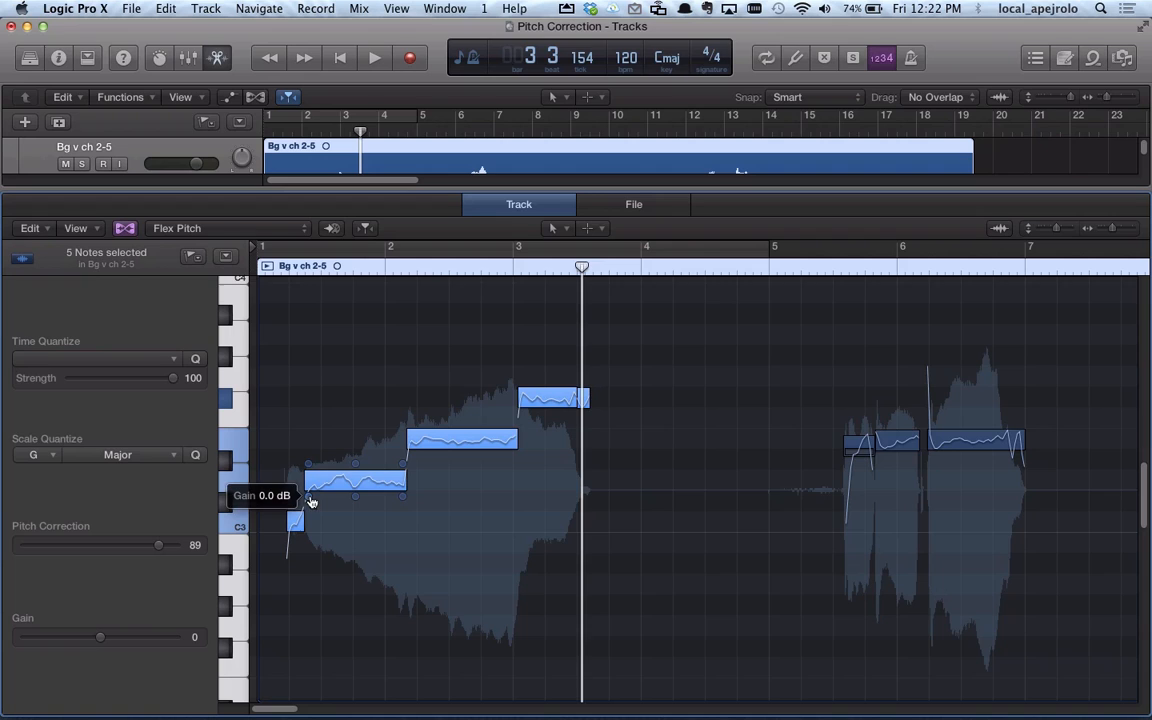
{"action": "mouse_move", "coordinate": [356, 502]}
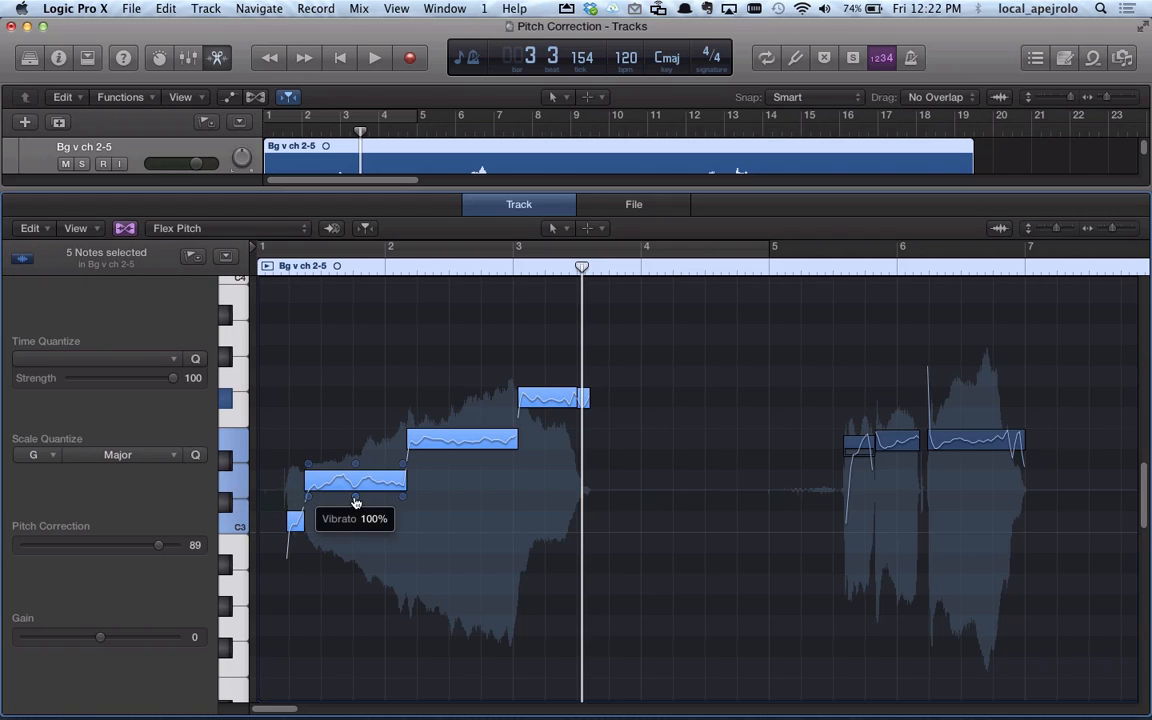
Drag the first note's Vibrato handle to change its vibrato amount
{"action": "left_click_drag", "start_coordinate": [356, 482], "coordinate": [356, 496]}
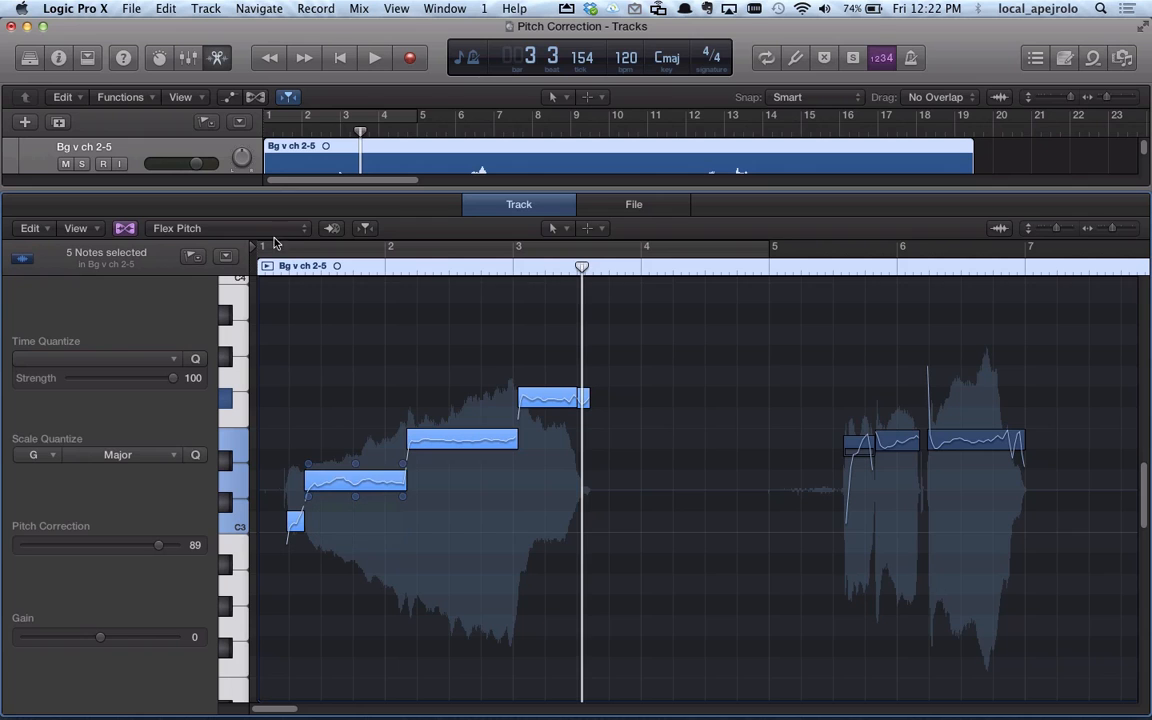
{"action": "left_click", "coordinate": [370, 56]}
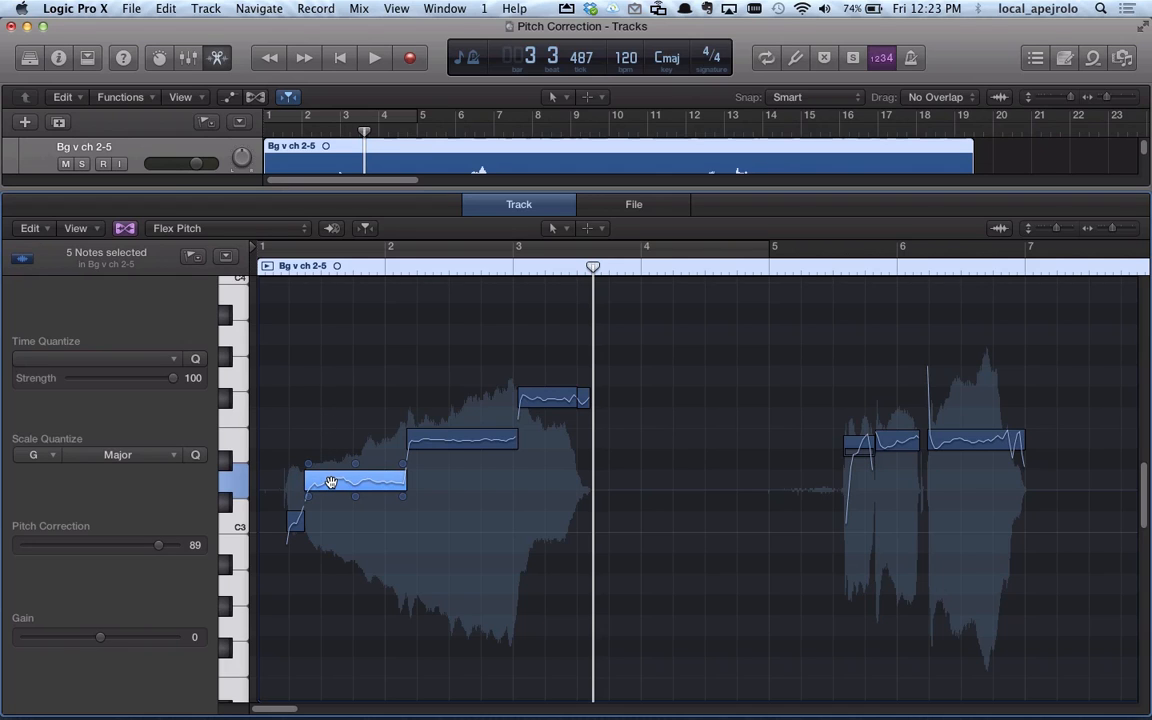
{"action": "mouse_move", "coordinate": [324, 486]}
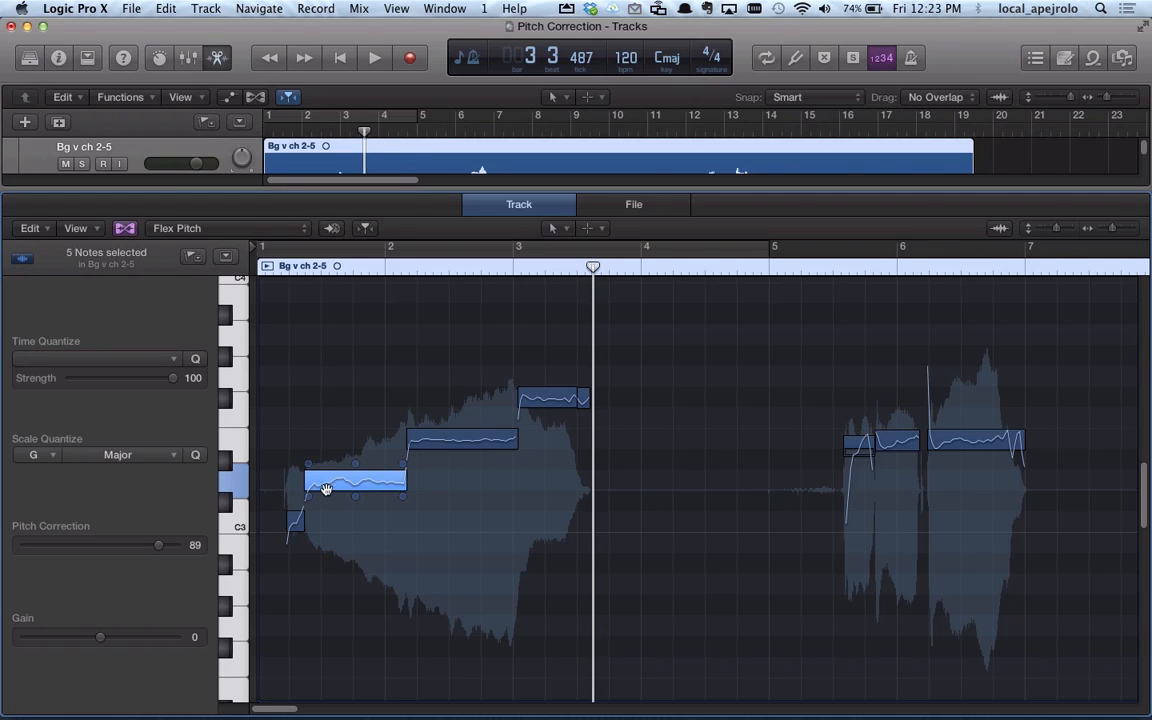
{"action": "mouse_move", "coordinate": [342, 484]}
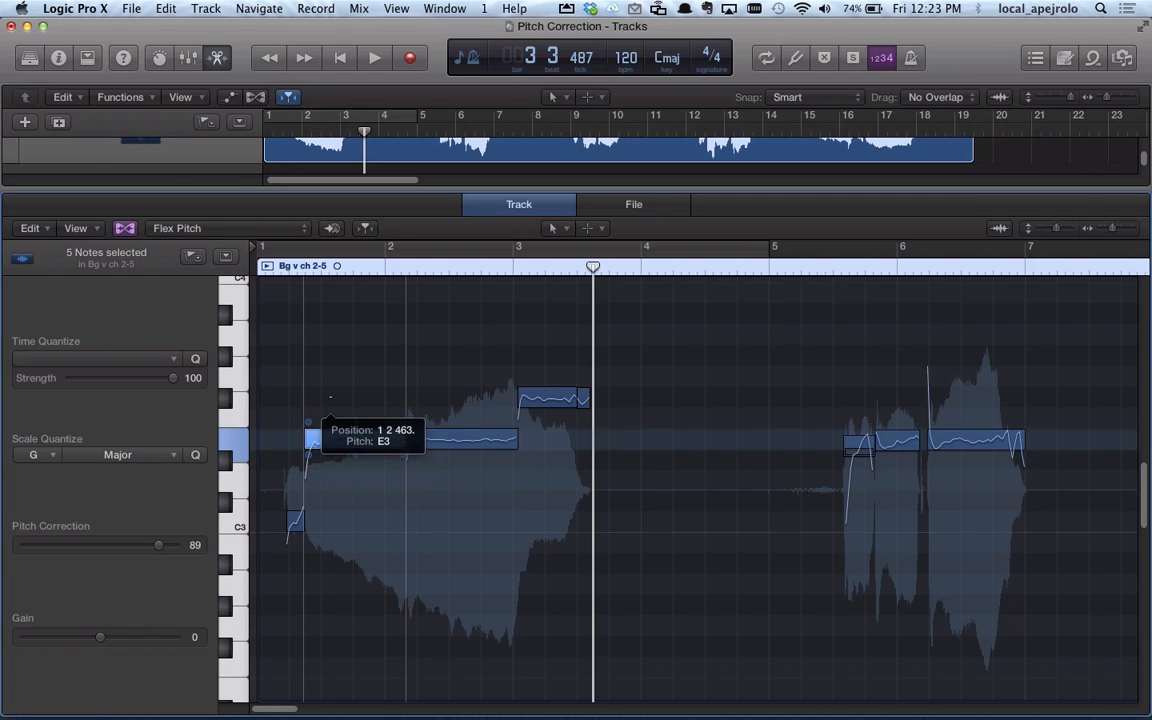
Raise the first note's pitch and drag the second and third notes lower
{"action": "left_click_drag", "start_coordinate": [356, 414], "coordinate": [356, 398]}
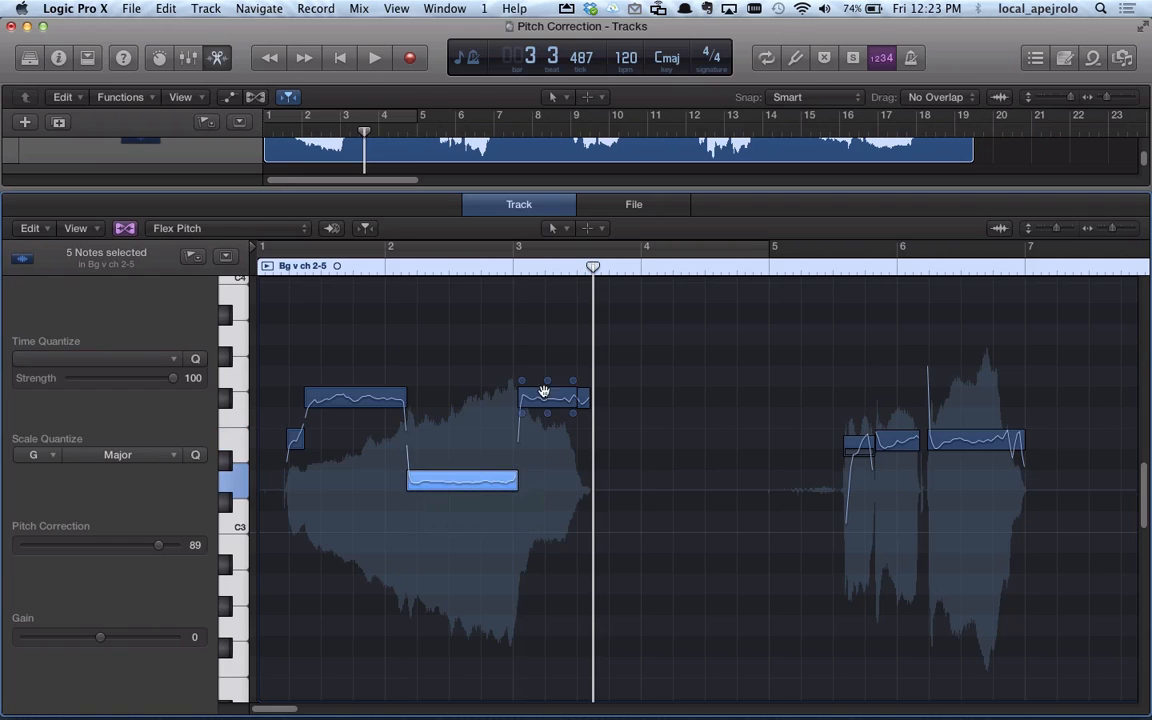
{"action": "left_click_drag", "start_coordinate": [550, 390], "coordinate": [548, 412]}
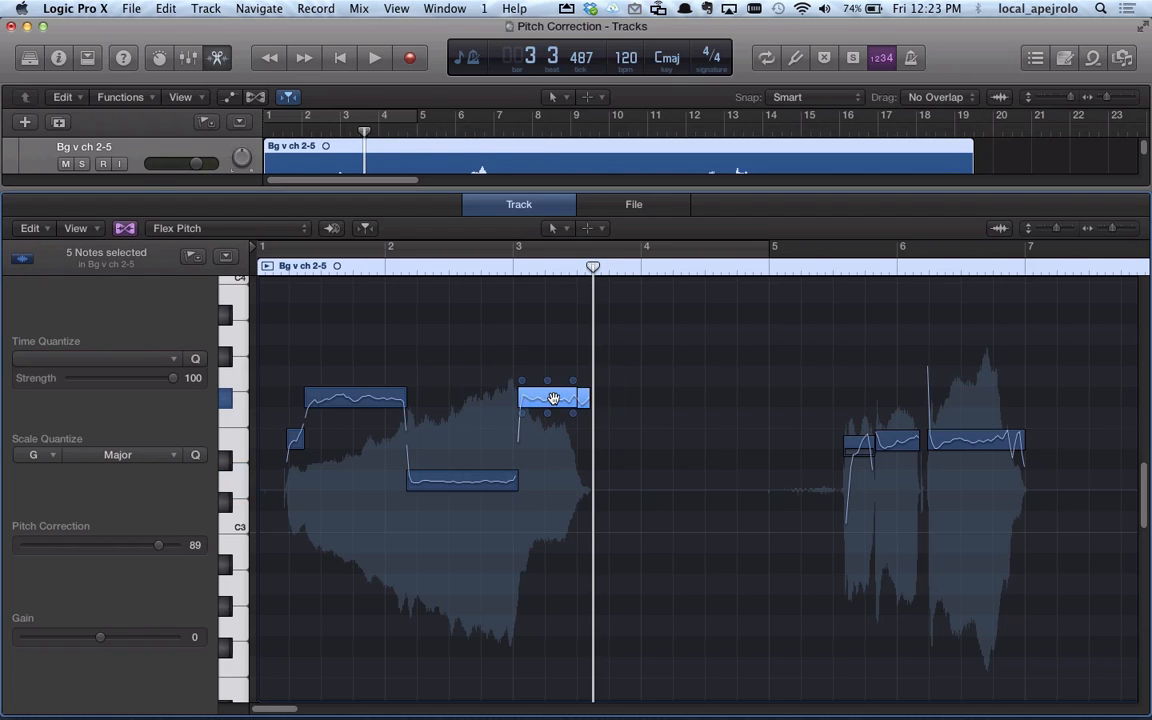
{"action": "left_click_drag", "start_coordinate": [552, 398], "coordinate": [552, 440]}
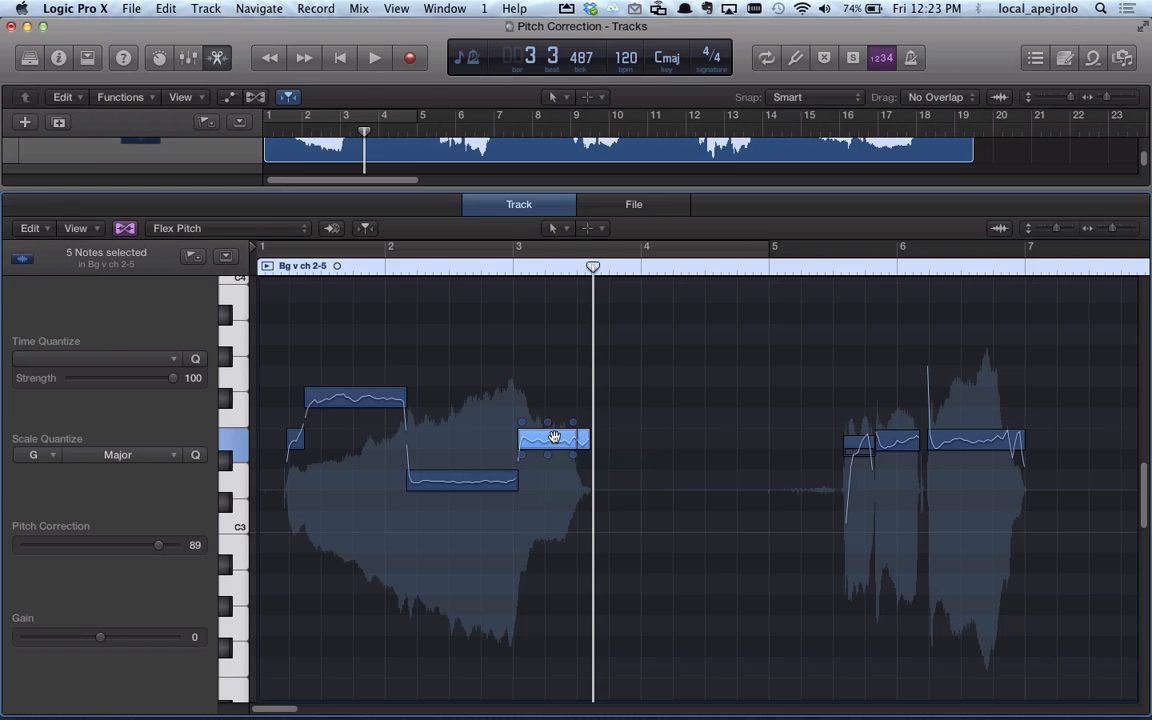
Play back the re-pitched phrase, then stop
{"action": "left_click", "coordinate": [370, 56]}
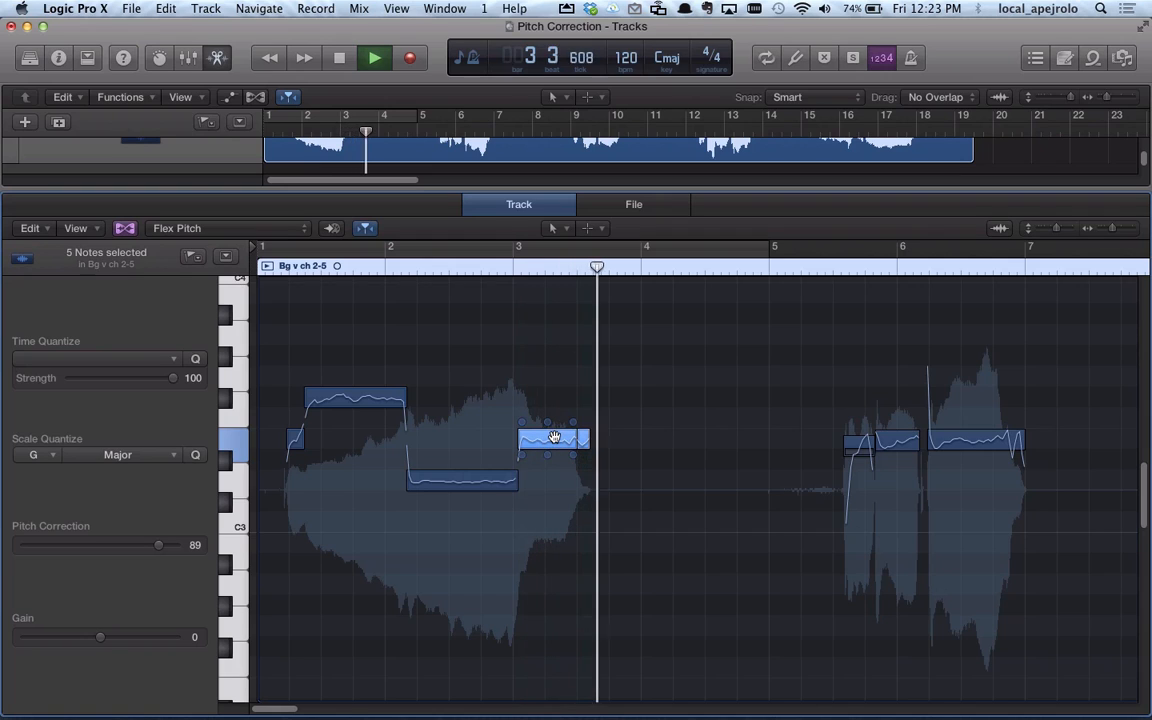
{"action": "left_click", "coordinate": [368, 56]}
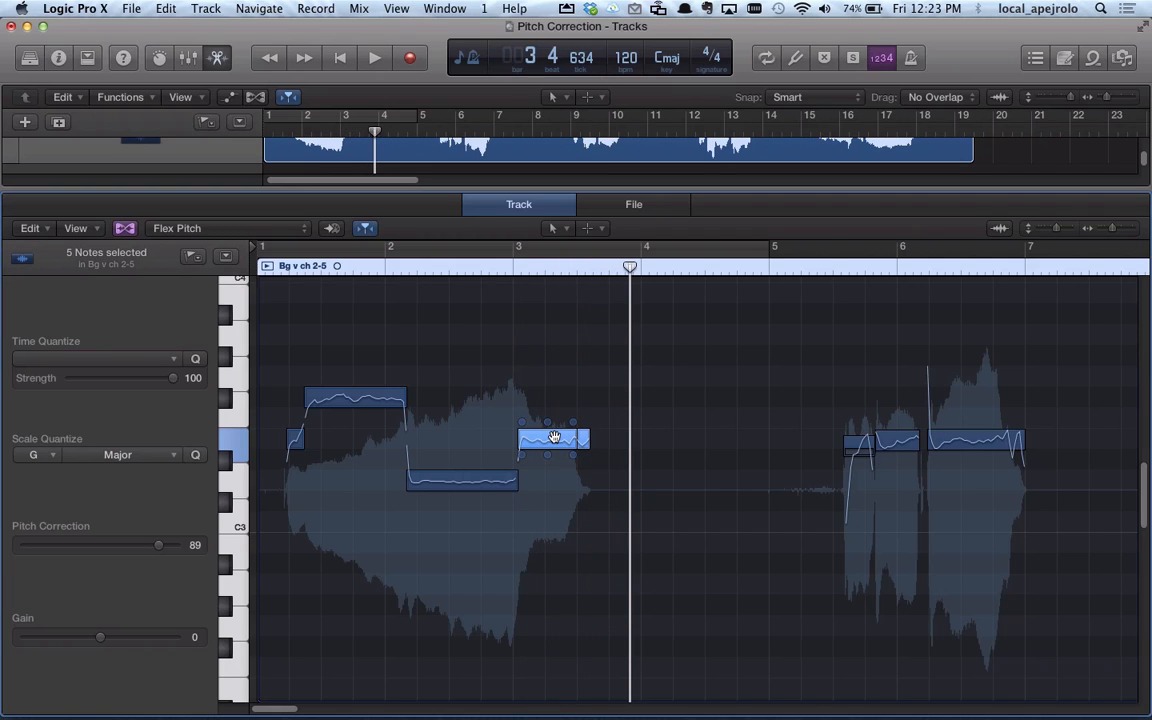